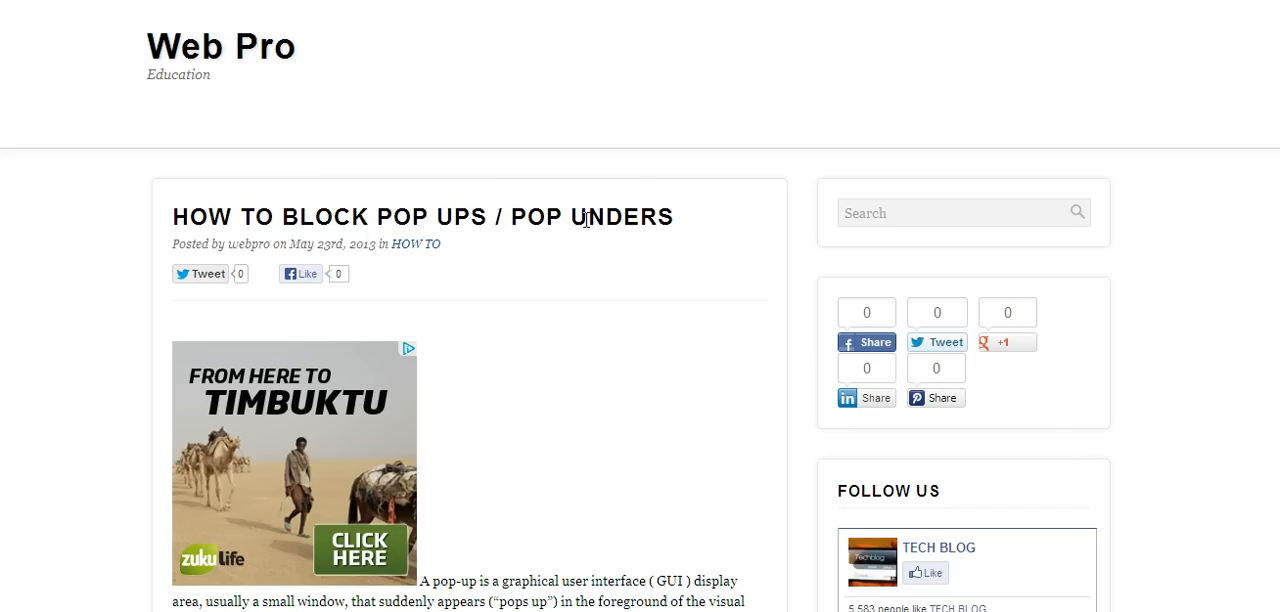
mouse_move(724, 220)
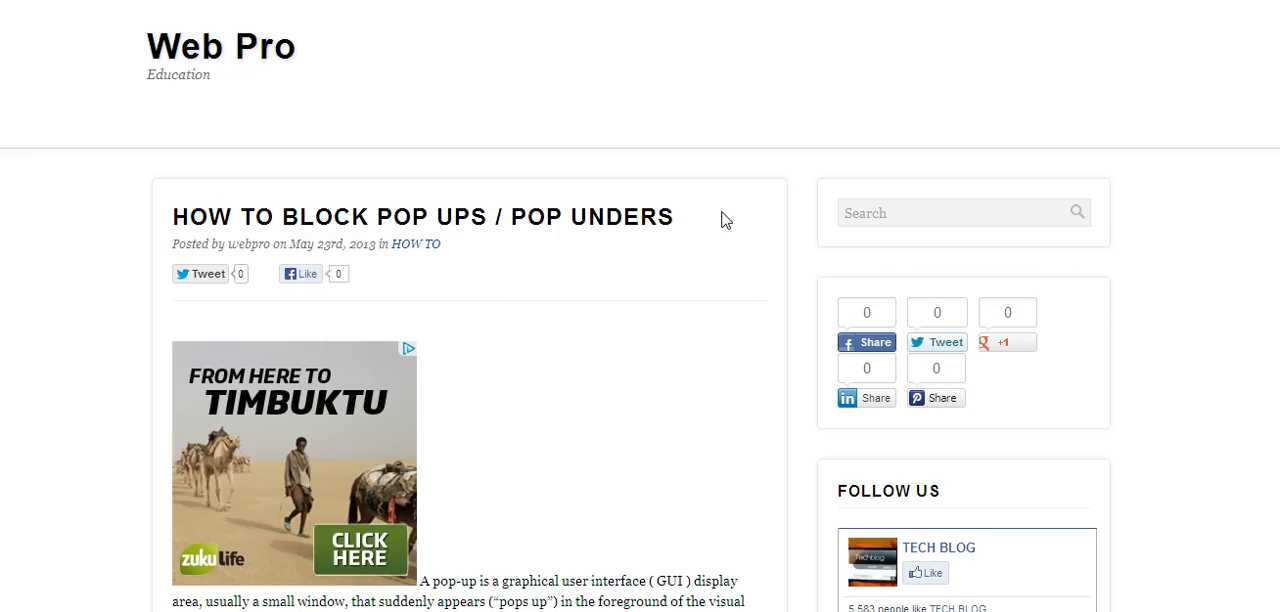
mouse_move(692, 116)
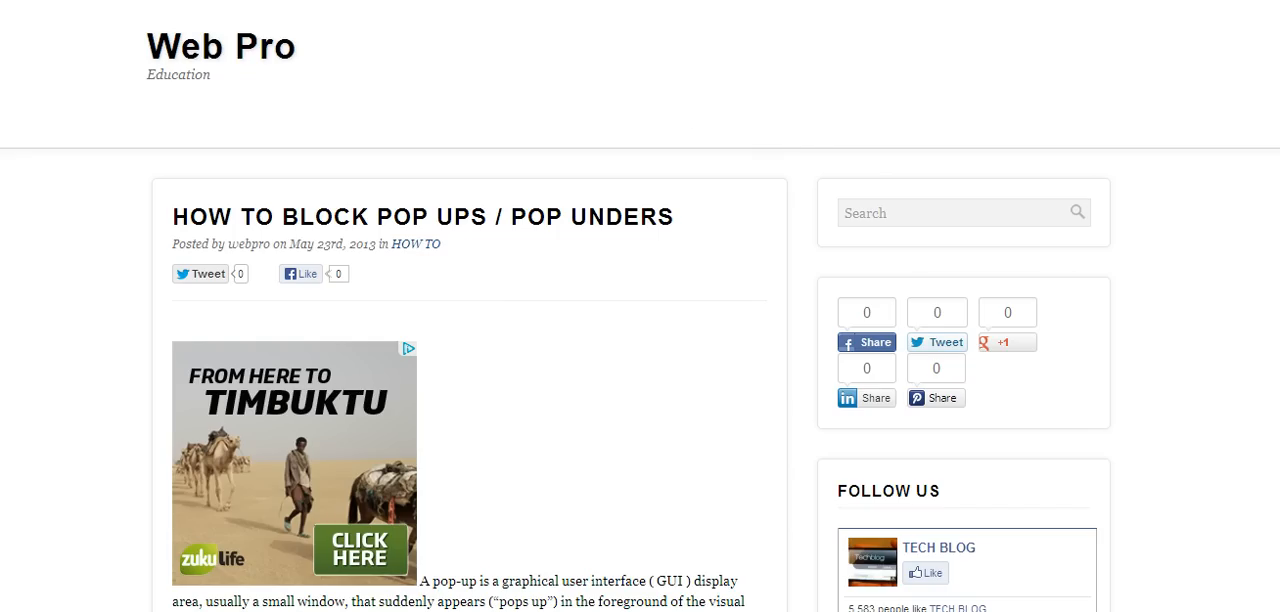
Step: Scroll through the Windows 7 download page, then bring up Internet Explorer's Tools menu
scroll(down, 3)
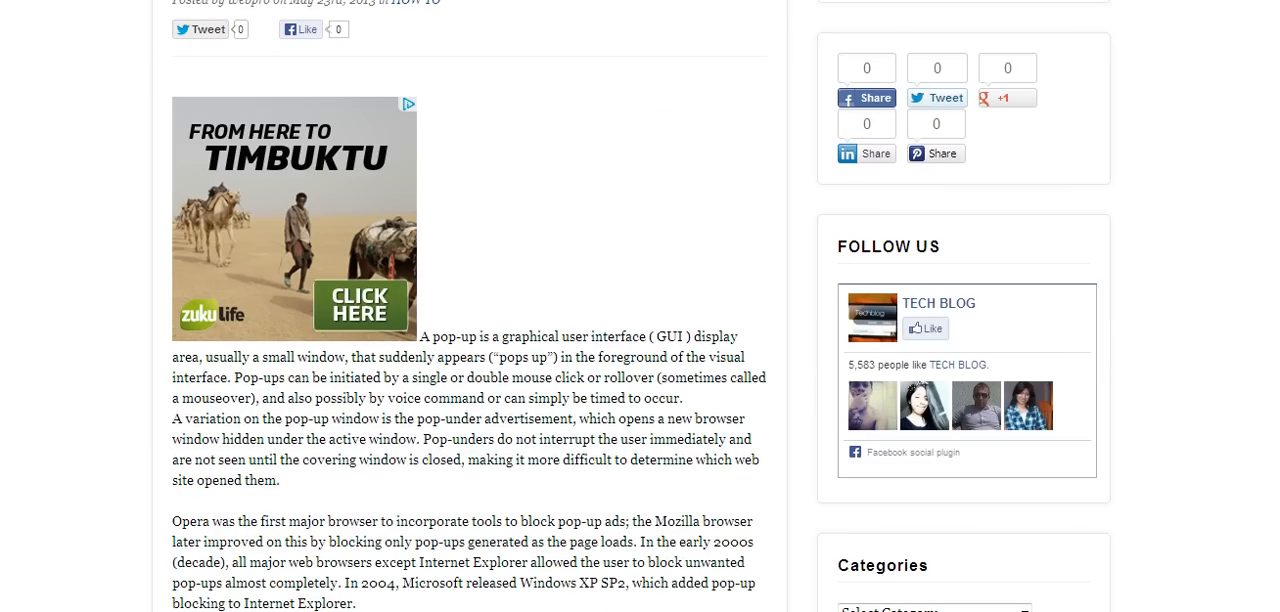
scroll(down, 3)
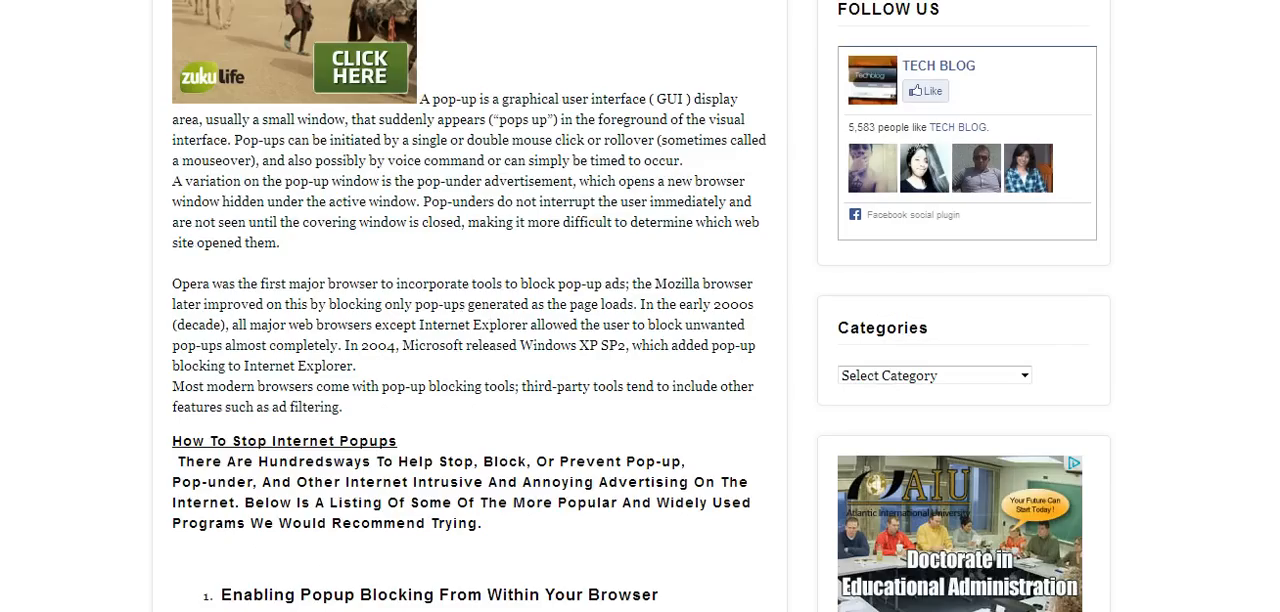
scroll(down, 3)
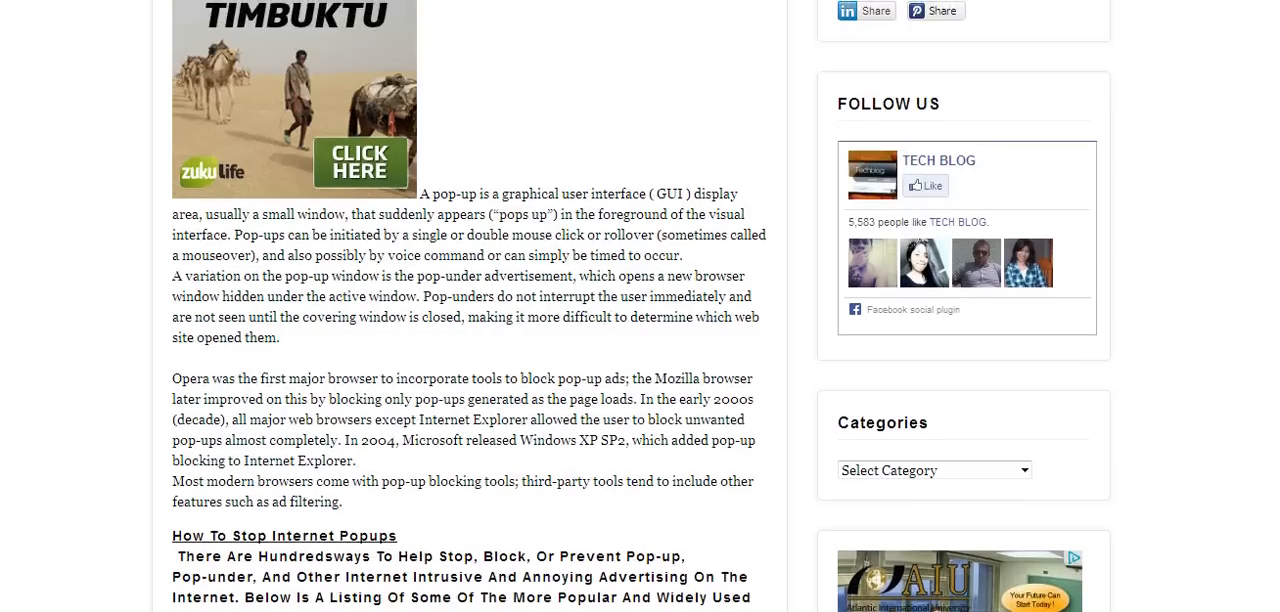
scroll(down, 3)
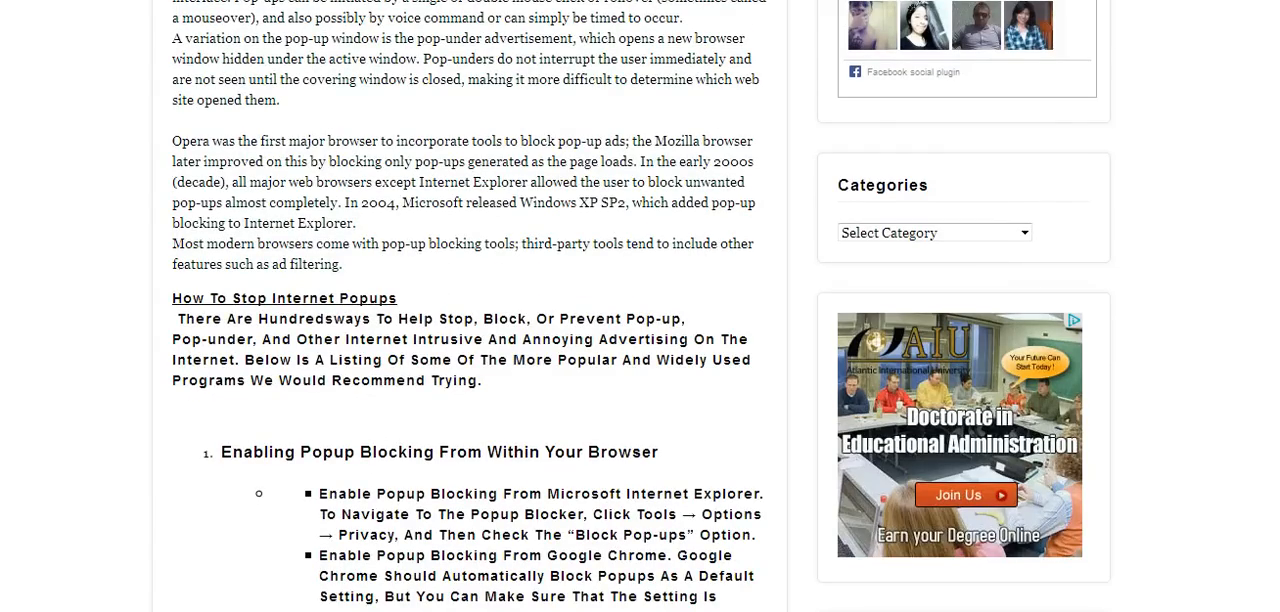
scroll(down, 3)
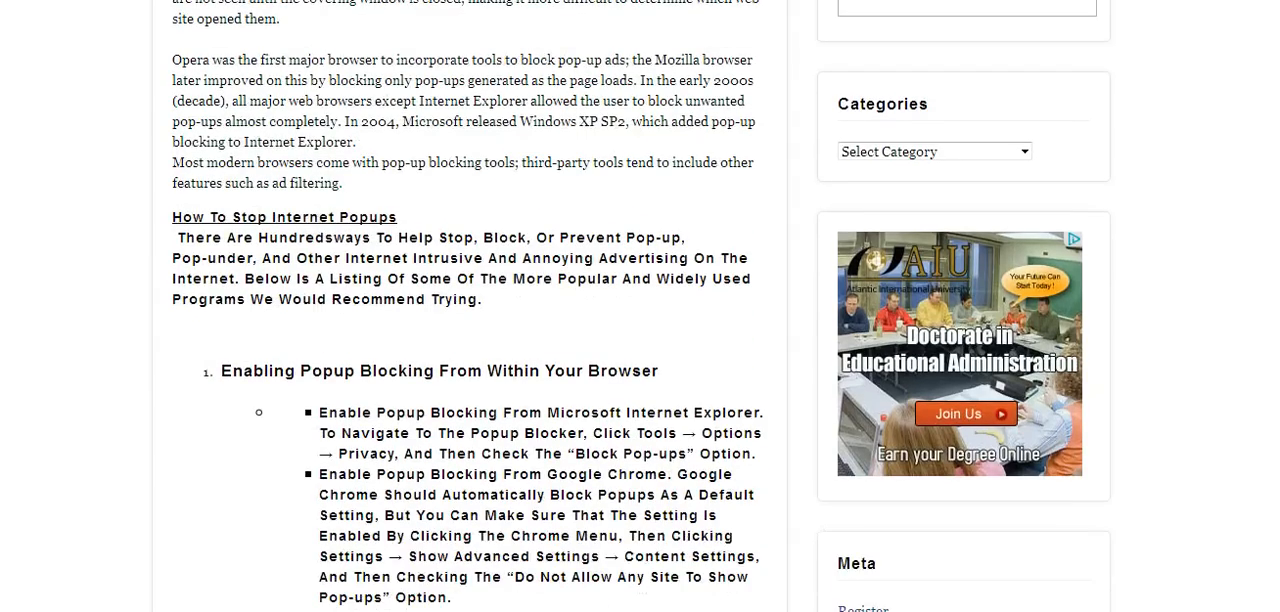
mouse_move(1230, 256)
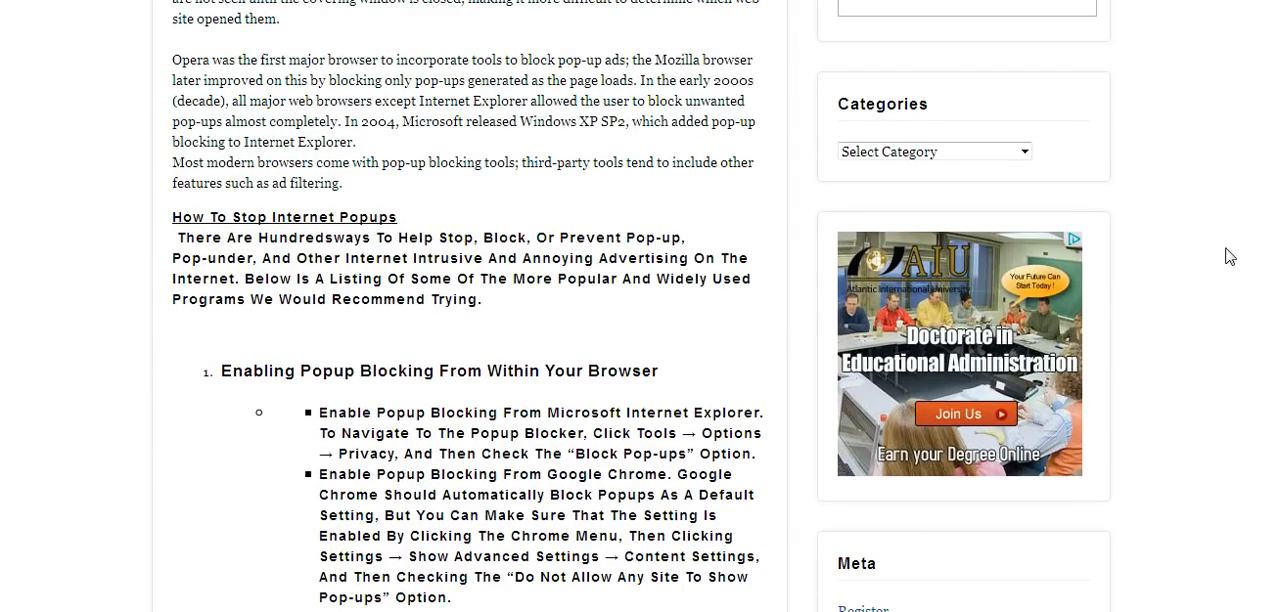
scroll(down, 3)
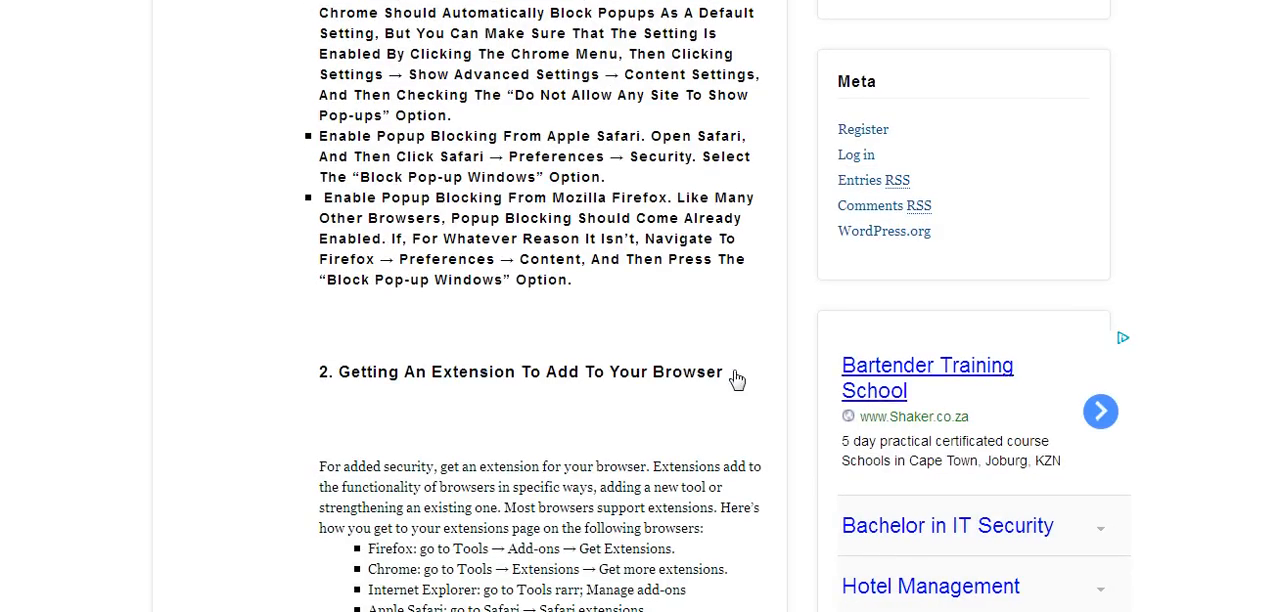
scroll(down, 3)
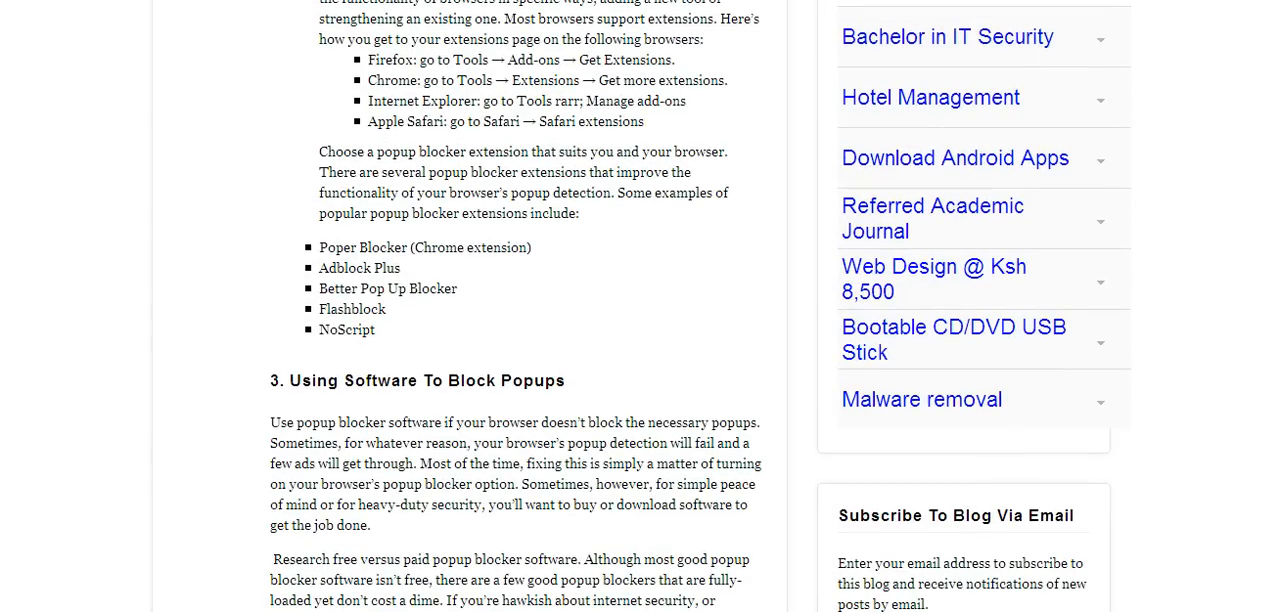
scroll(down, 3)
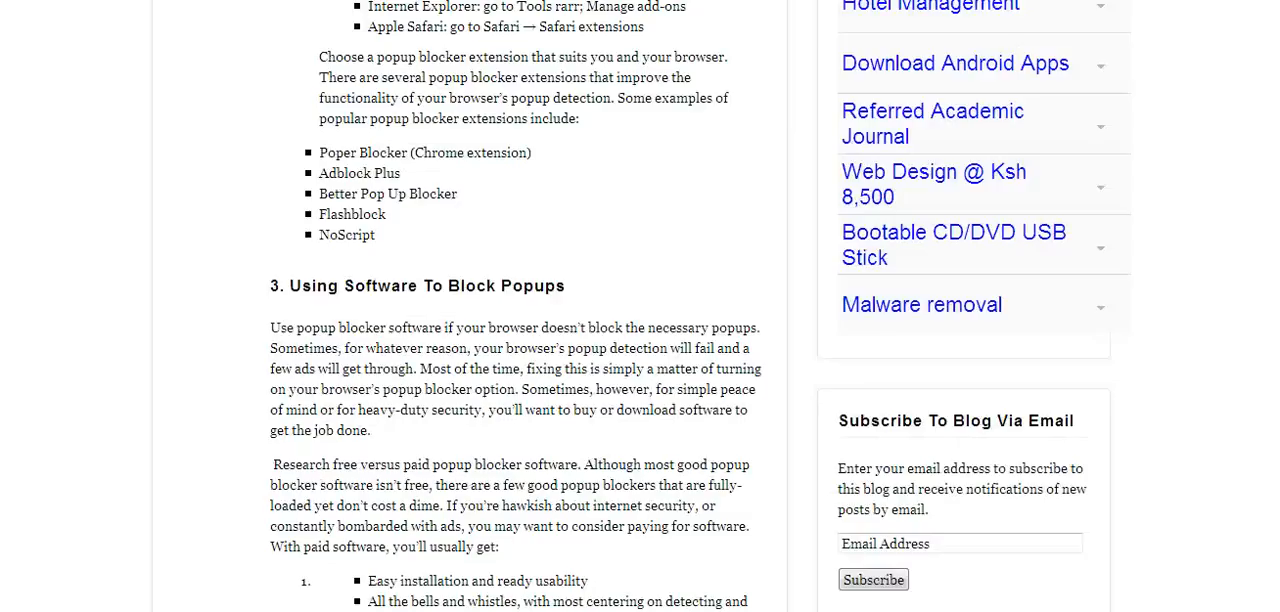
scroll(down, 3)
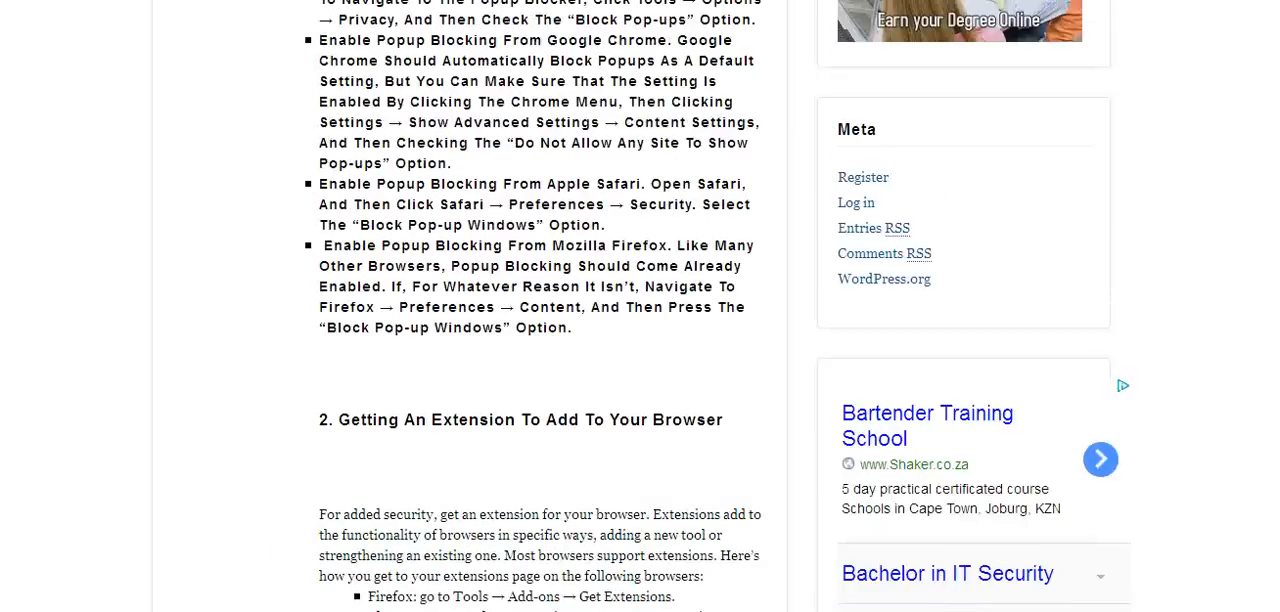
scroll(up, 3)
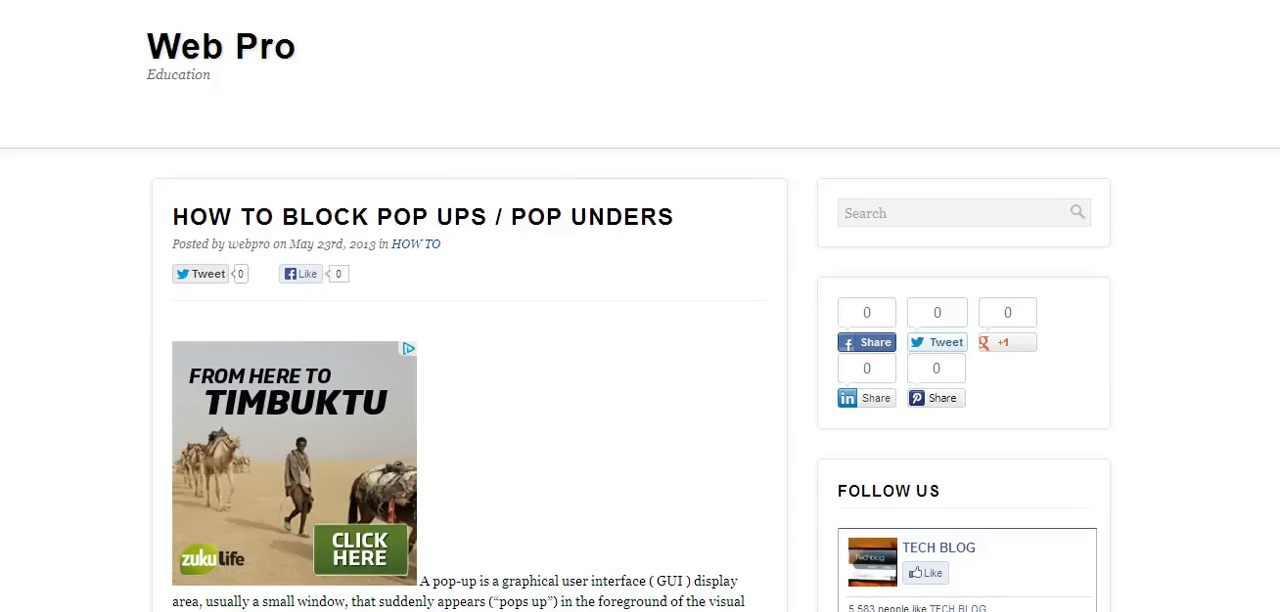
mouse_move(590, 388)
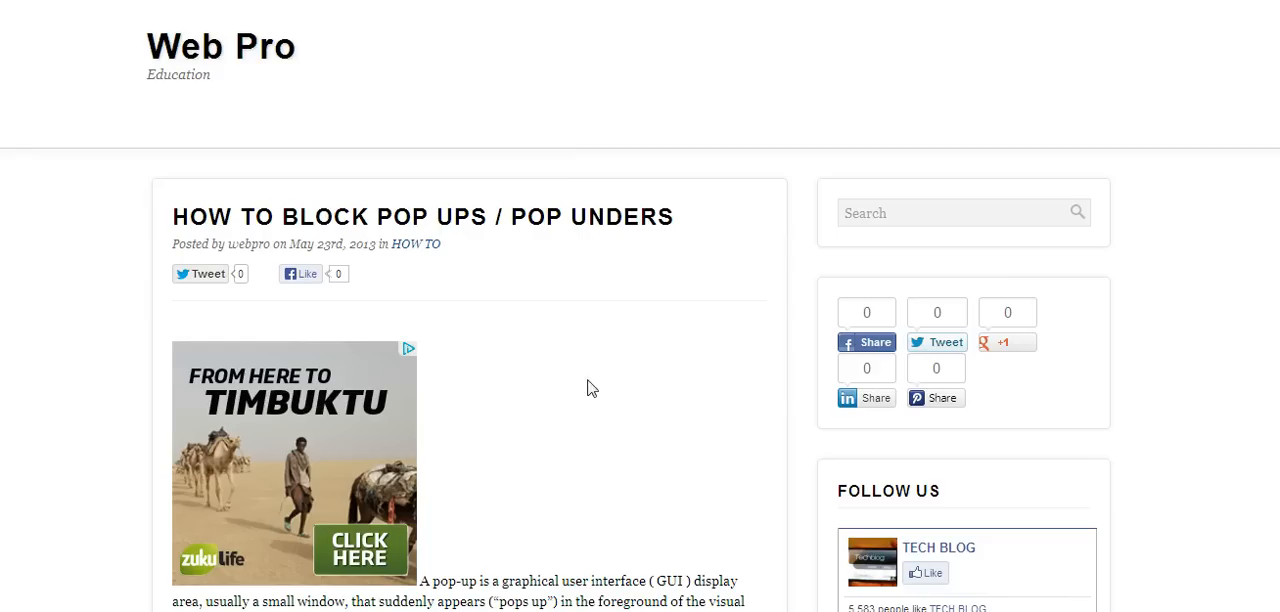
mouse_move(508, 412)
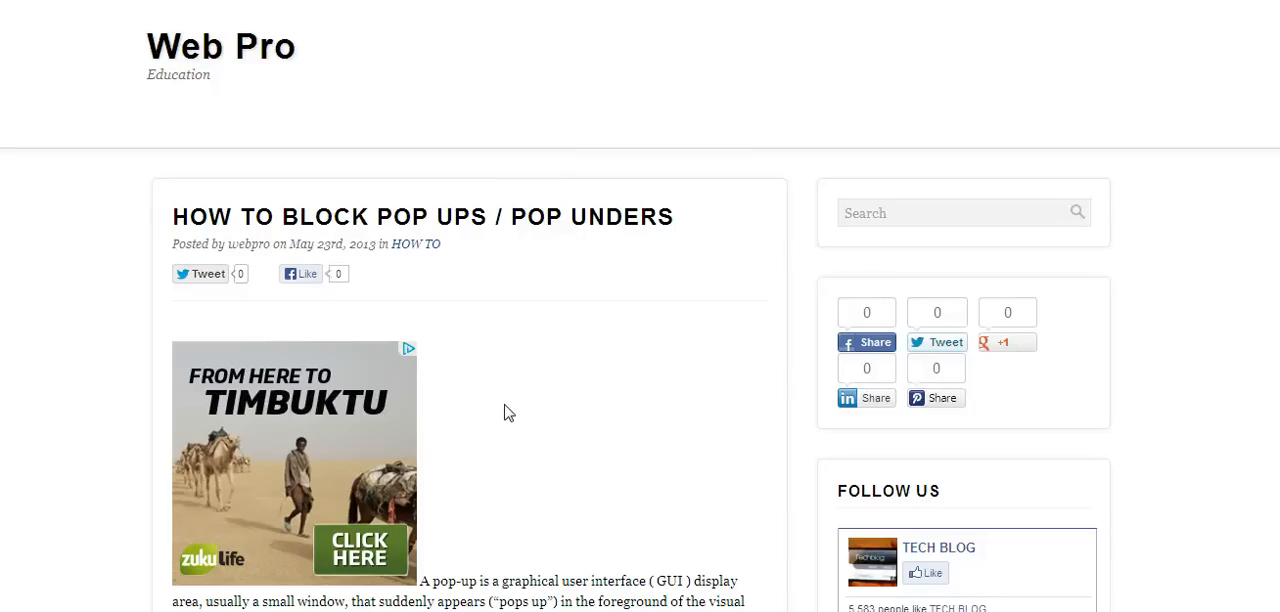
mouse_move(648, 348)
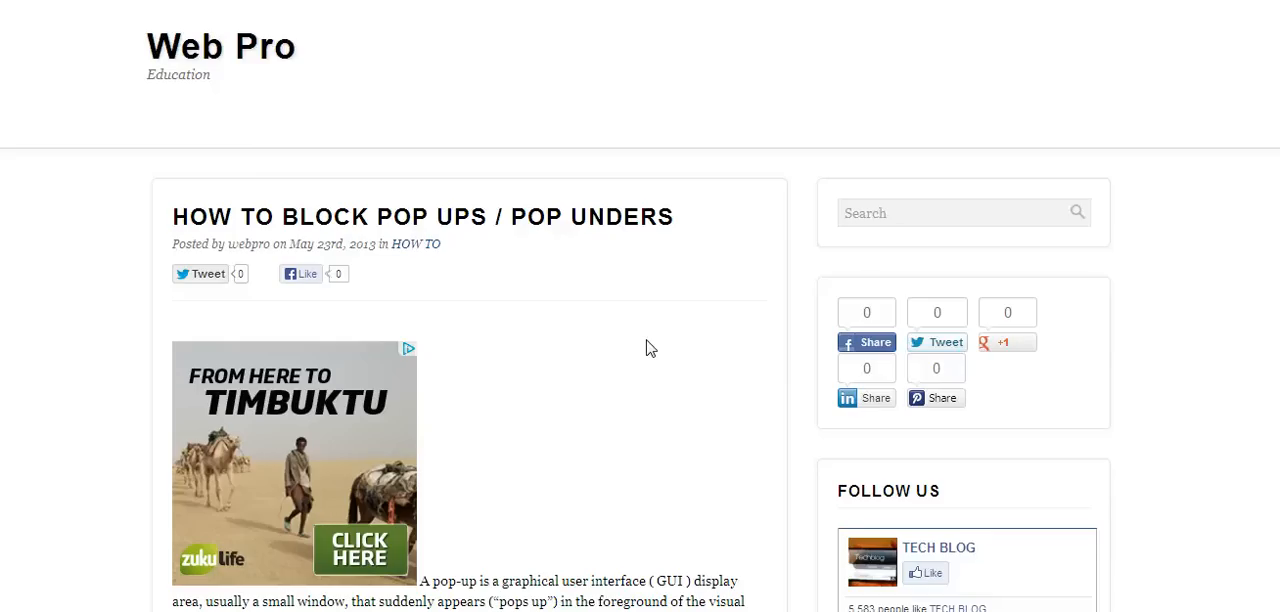
mouse_move(32, 312)
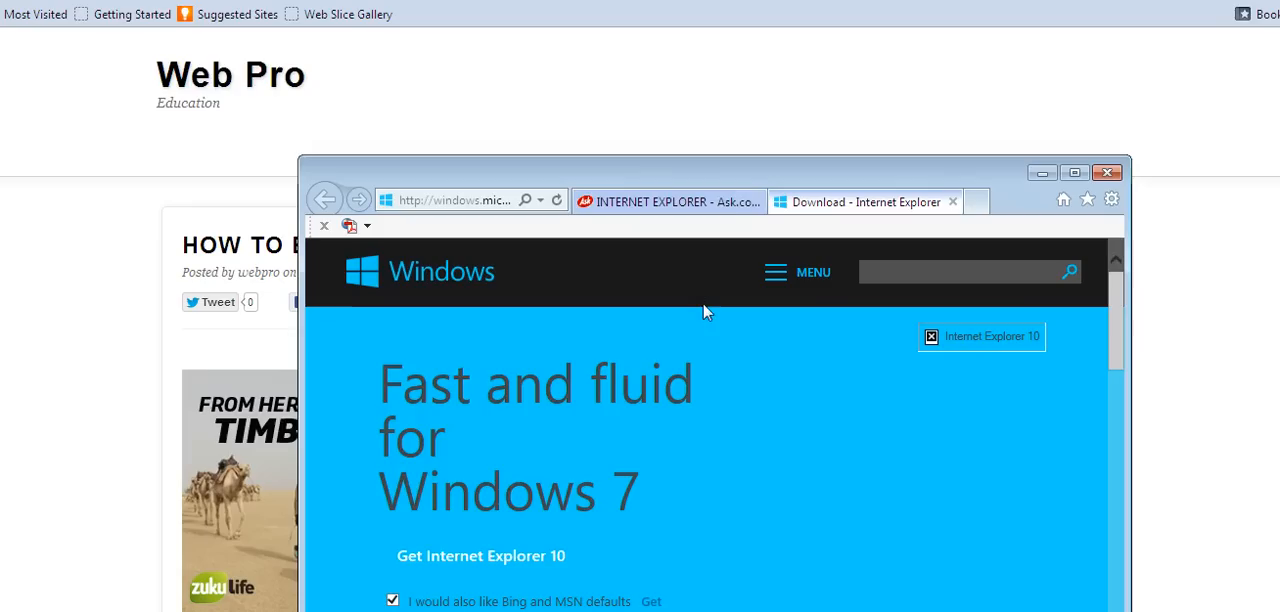
mouse_move(1052, 200)
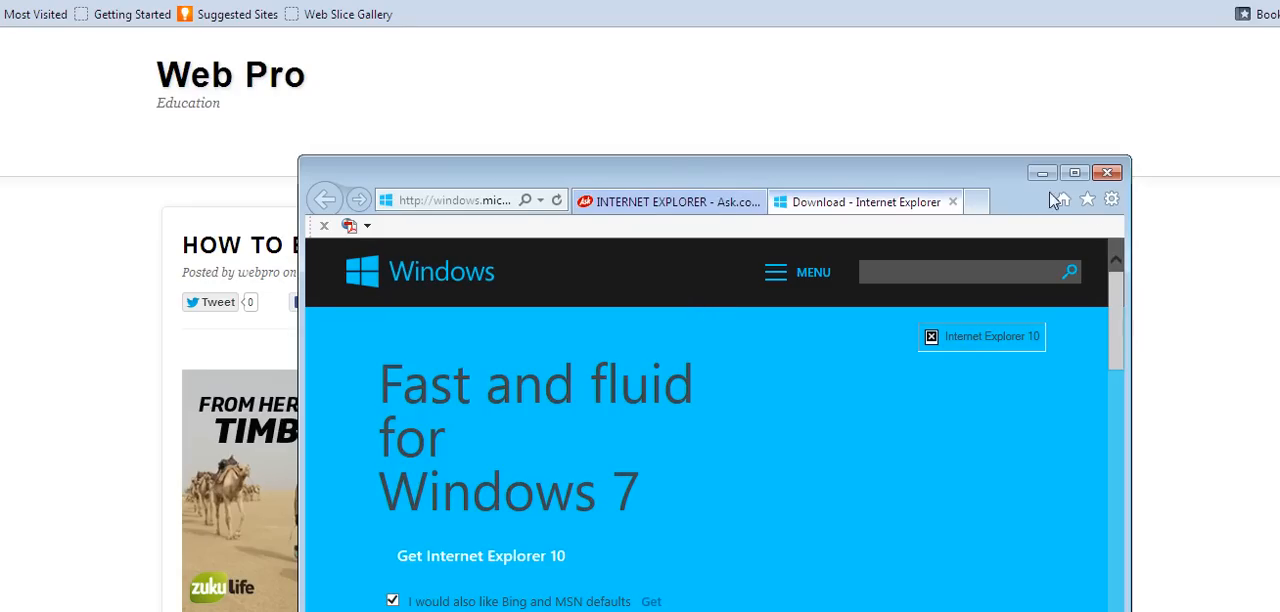
mouse_move(1112, 200)
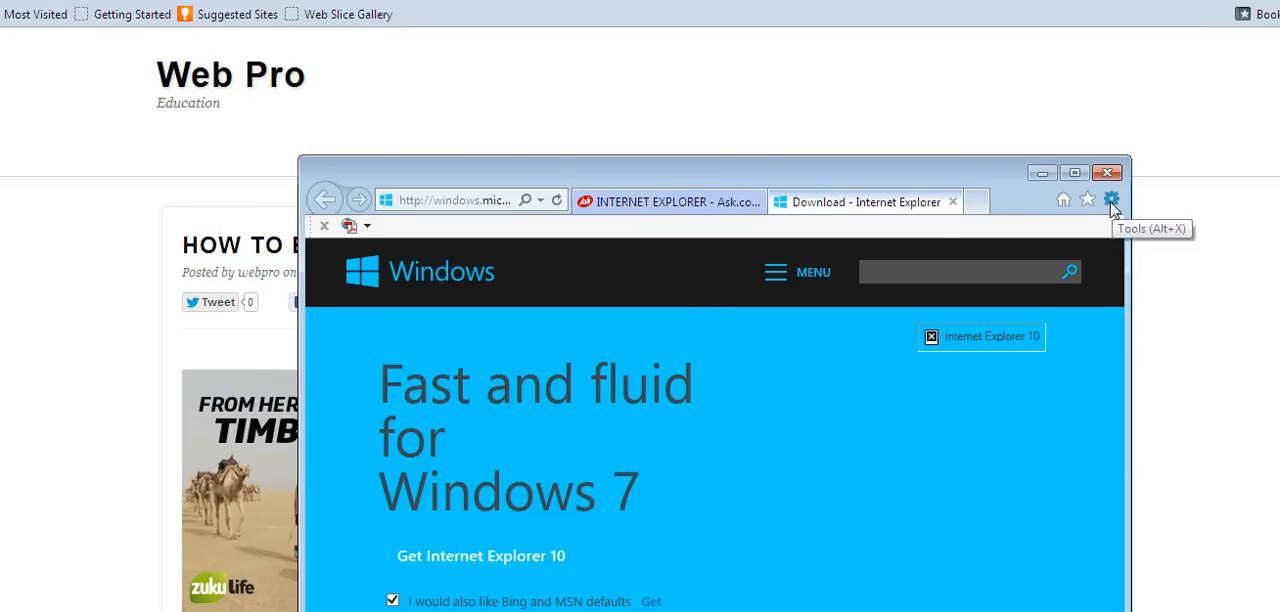
click(1112, 200)
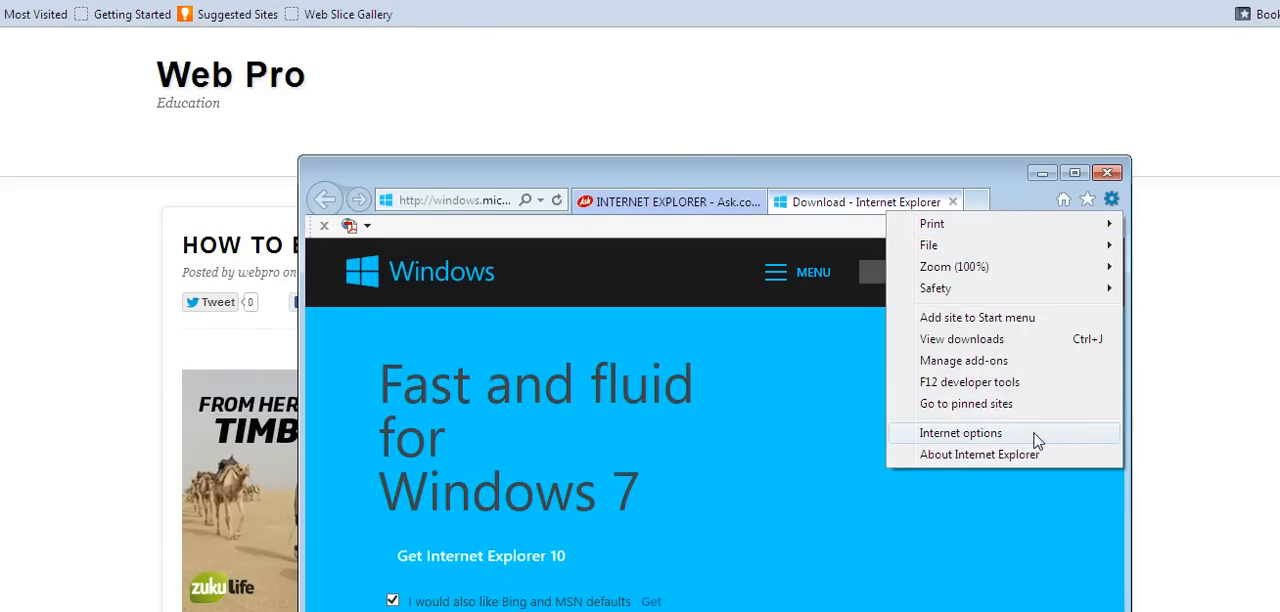
Step: Show Internet Options on the Privacy tab with Turn on Pop-up Blocker checked
click(960, 432)
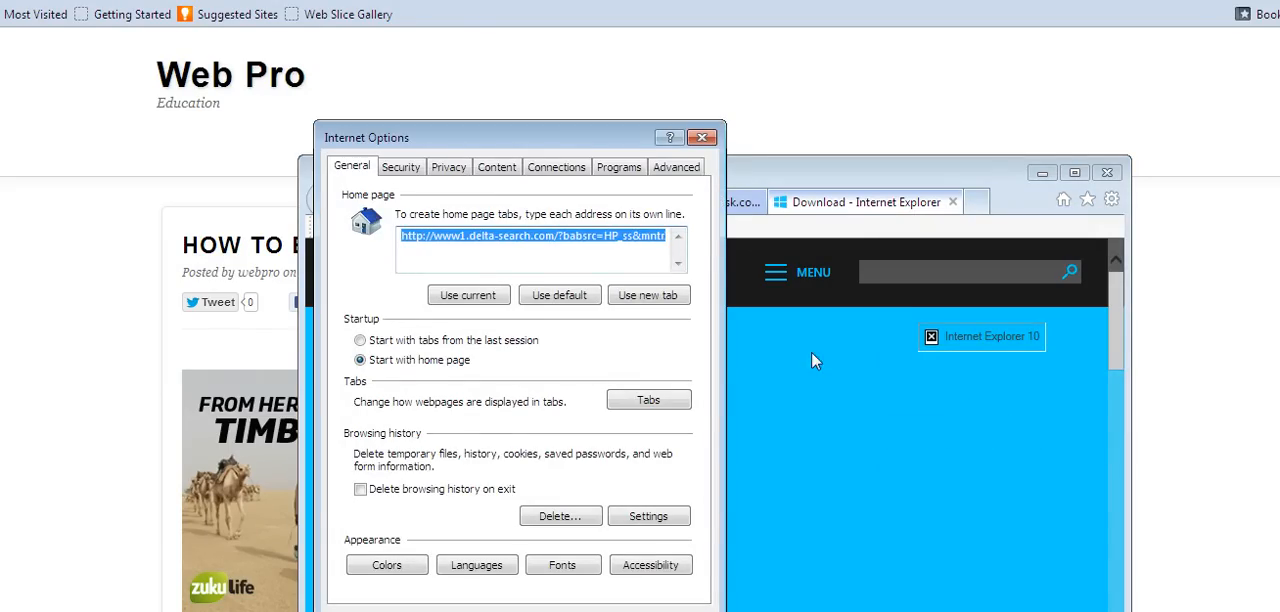
click(496, 166)
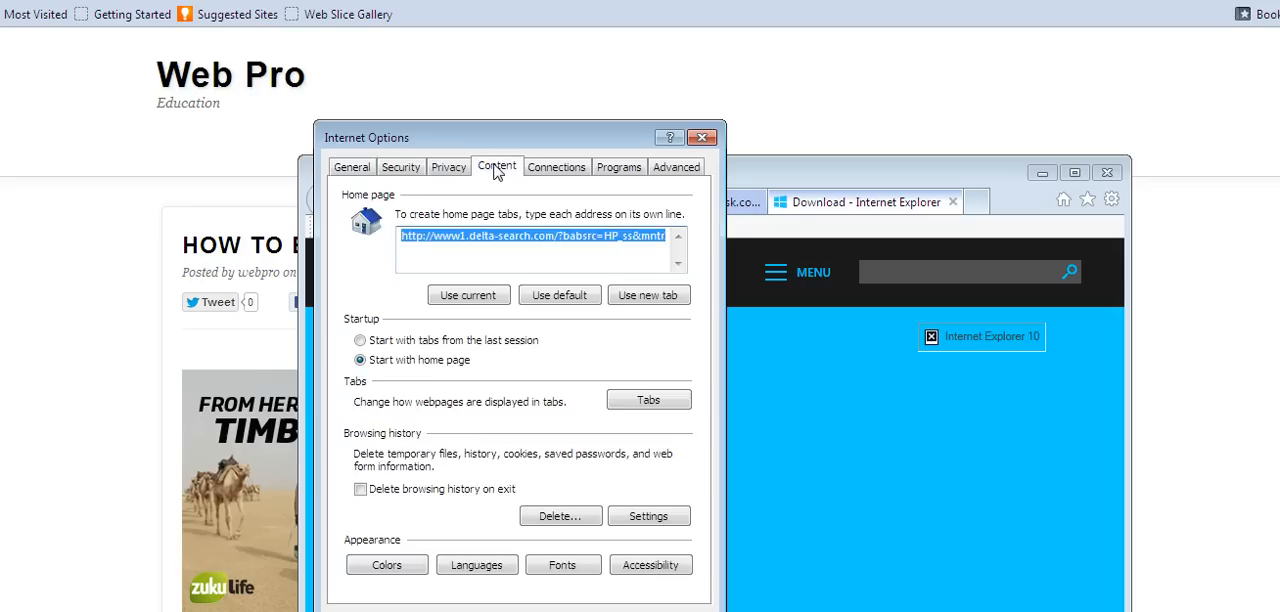
click(448, 166)
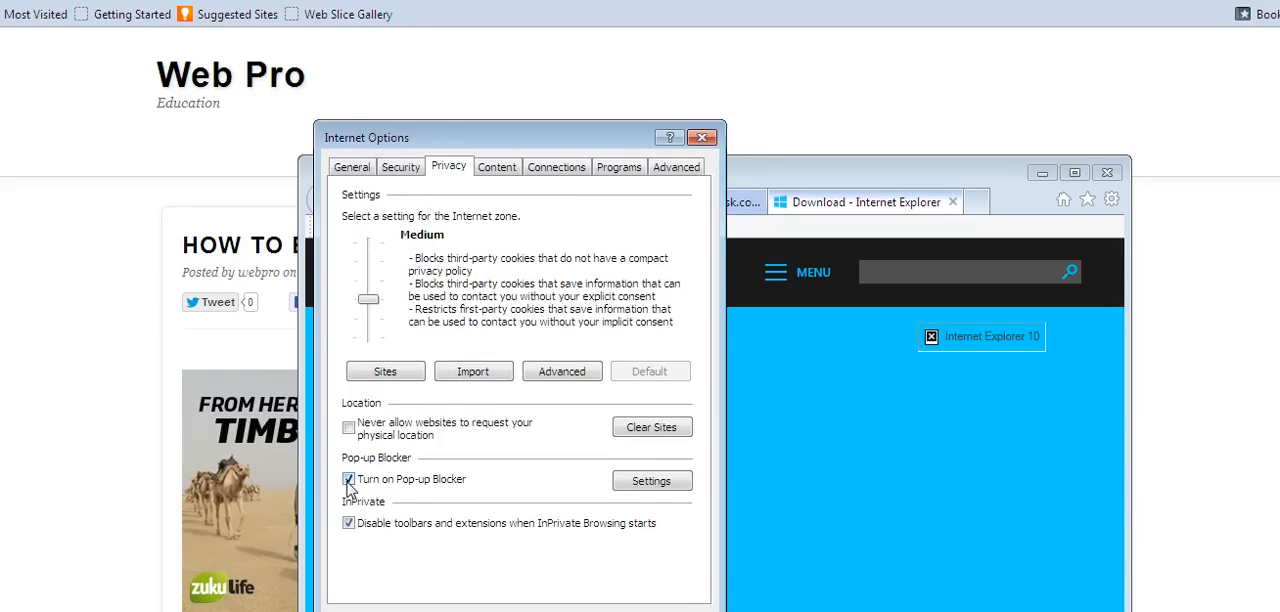
mouse_move(362, 486)
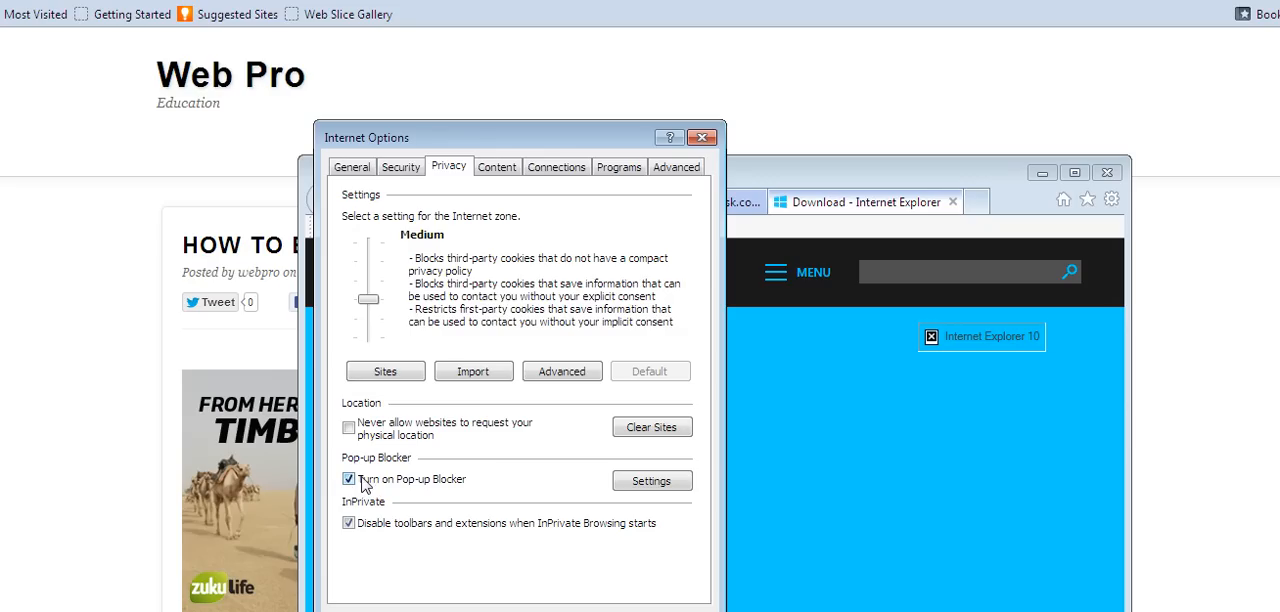
mouse_move(452, 484)
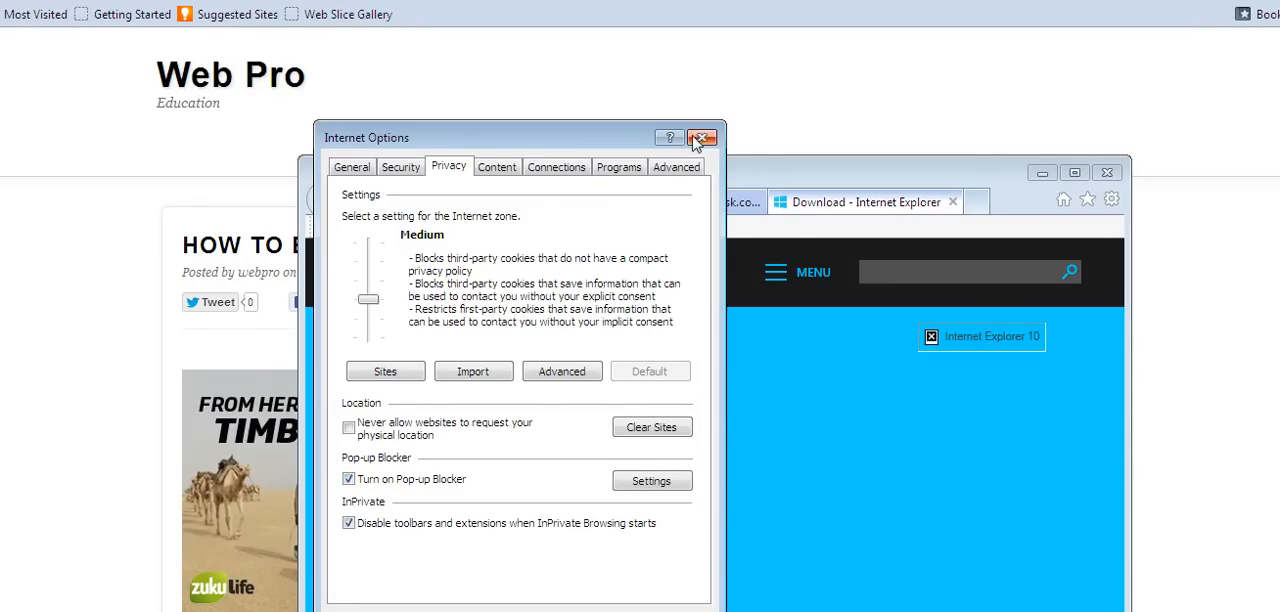
Step: Close Internet Options and the Internet Explorer window, confirming Close all tabs
click(704, 136)
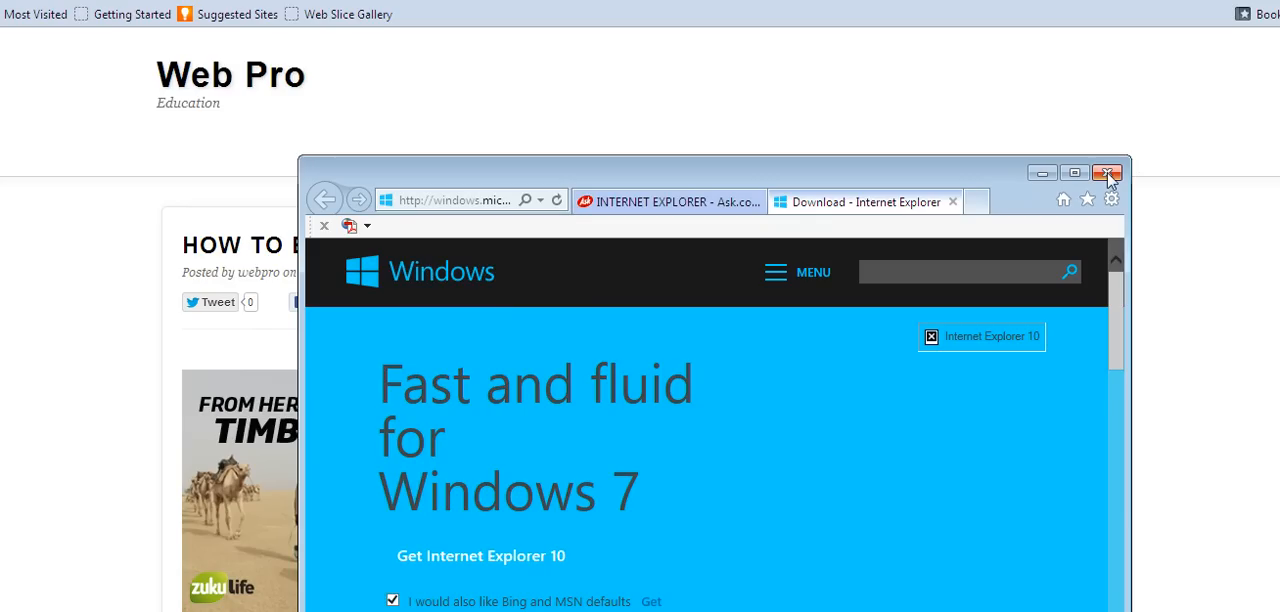
click(1108, 172)
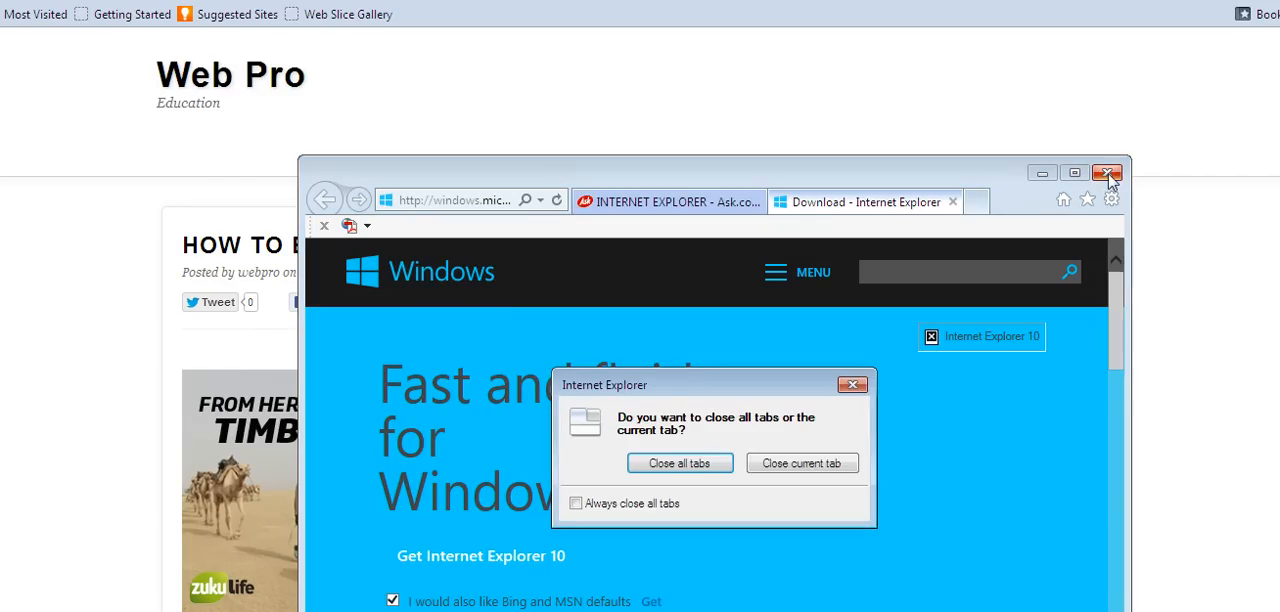
click(680, 464)
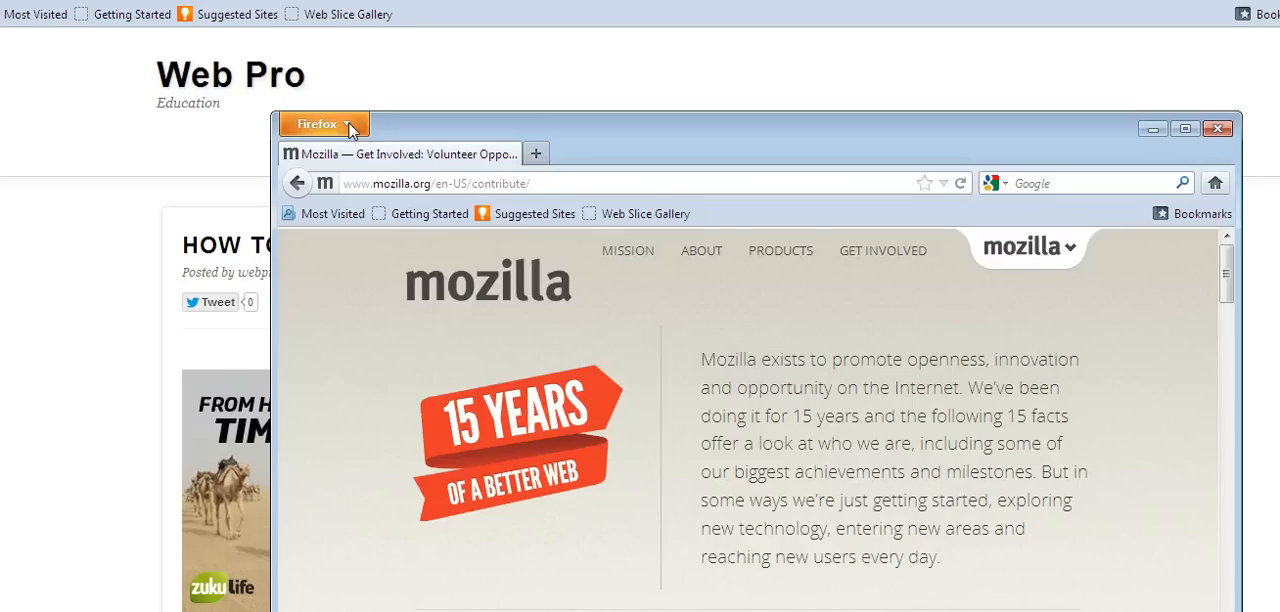
Step: Reach Firefox's Options dialog from the main menu's Options submenu
click(322, 124)
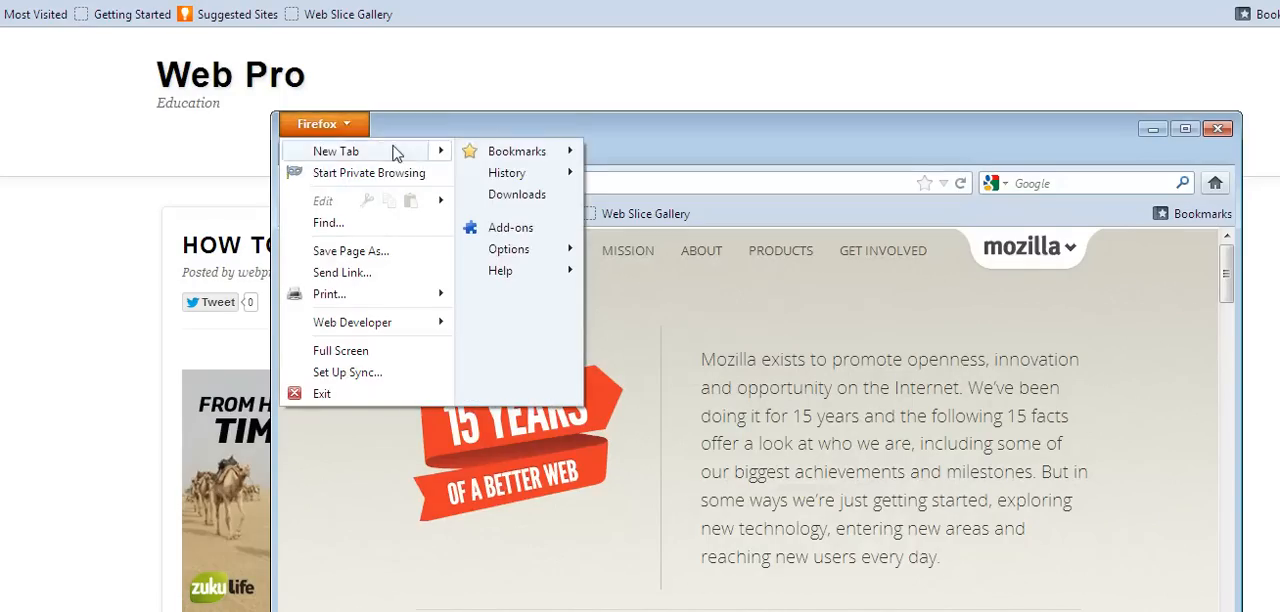
click(508, 248)
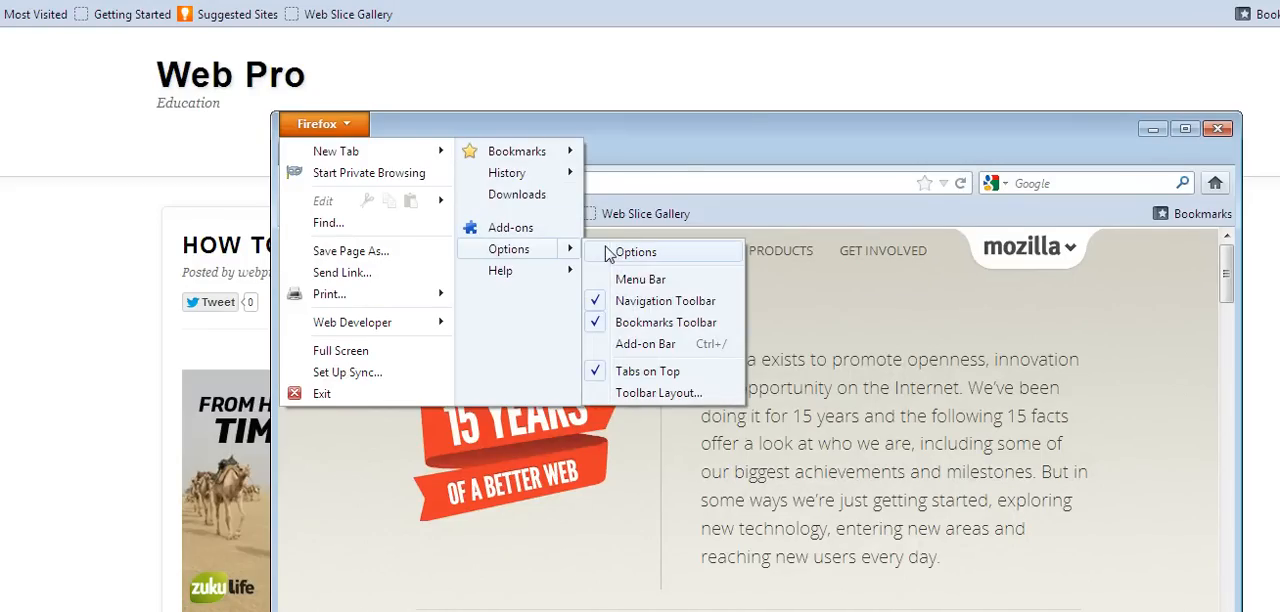
click(634, 252)
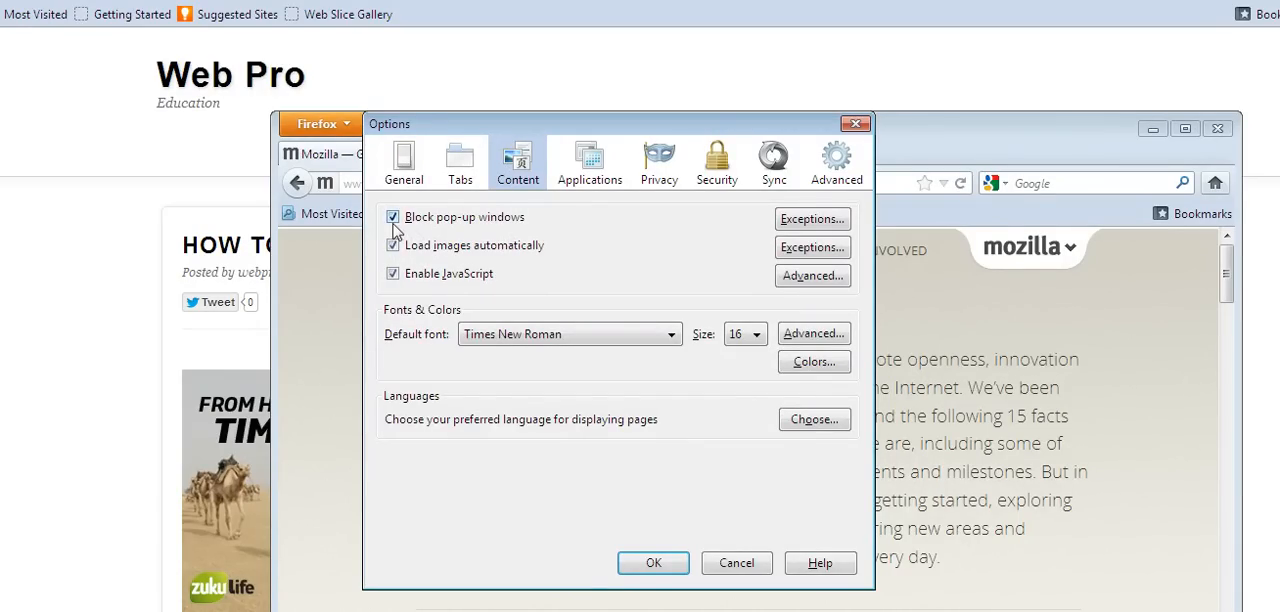
mouse_move(472, 232)
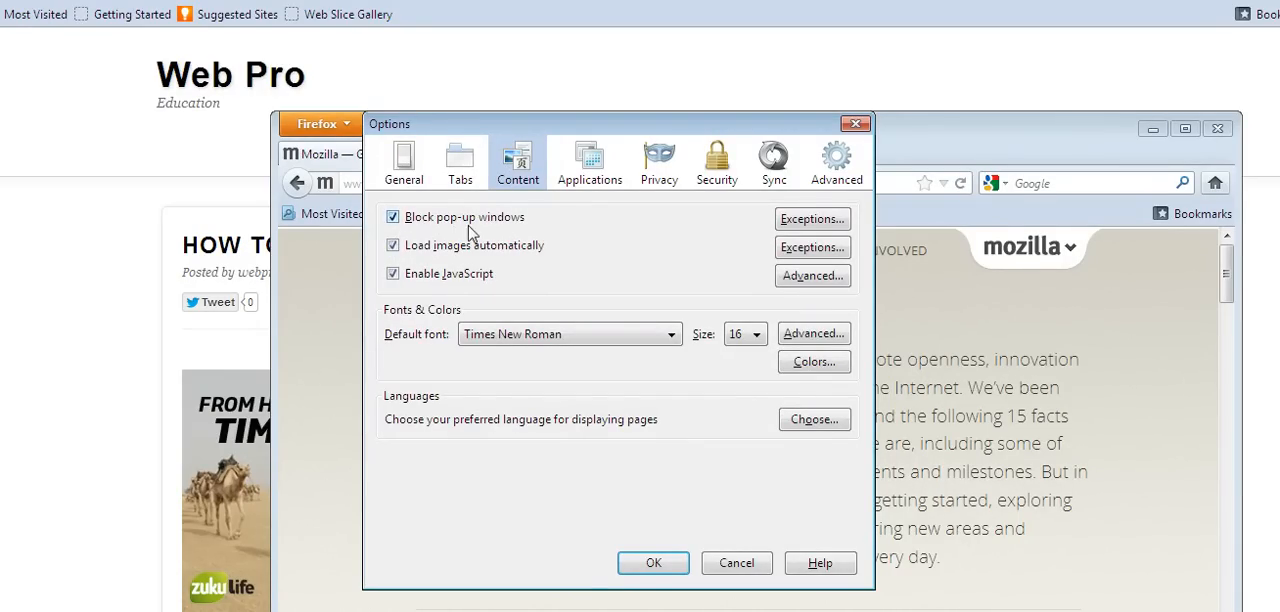
mouse_move(524, 240)
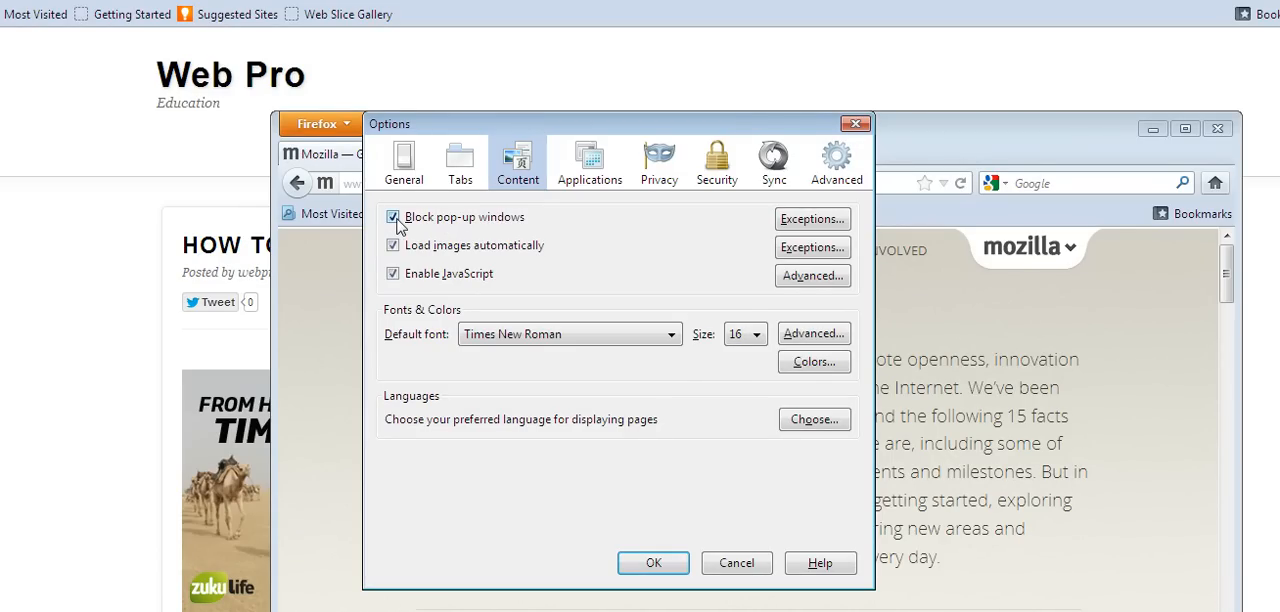
mouse_move(530, 236)
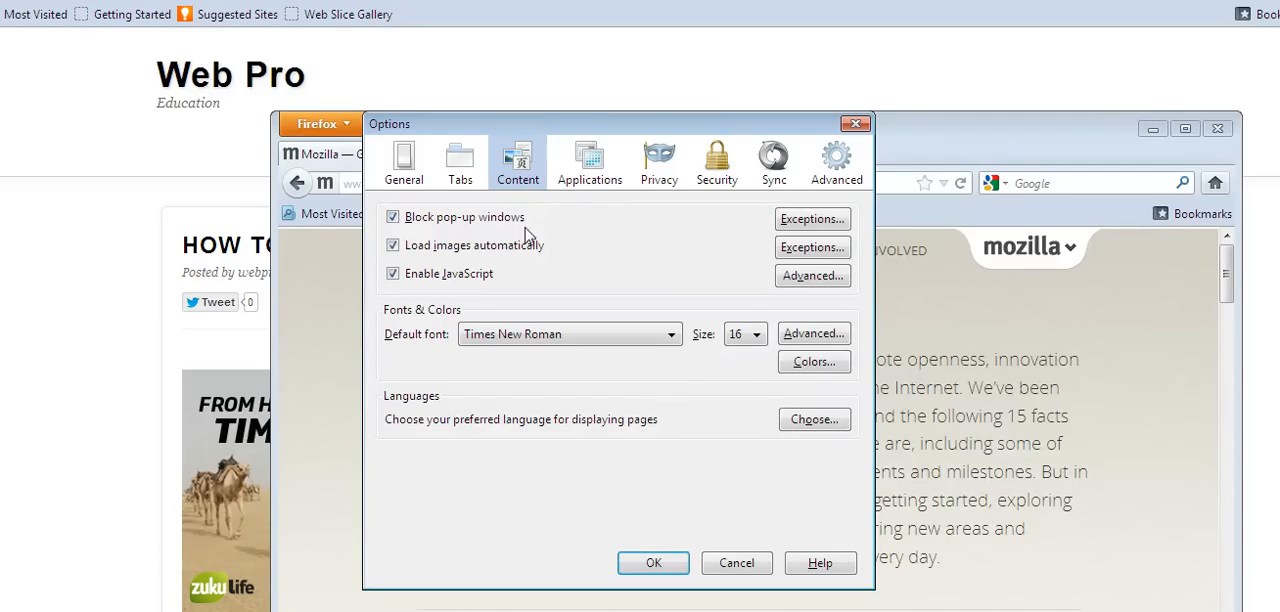
Step: Review the empty Allowed Sites pop-up exceptions list and close it
click(812, 218)
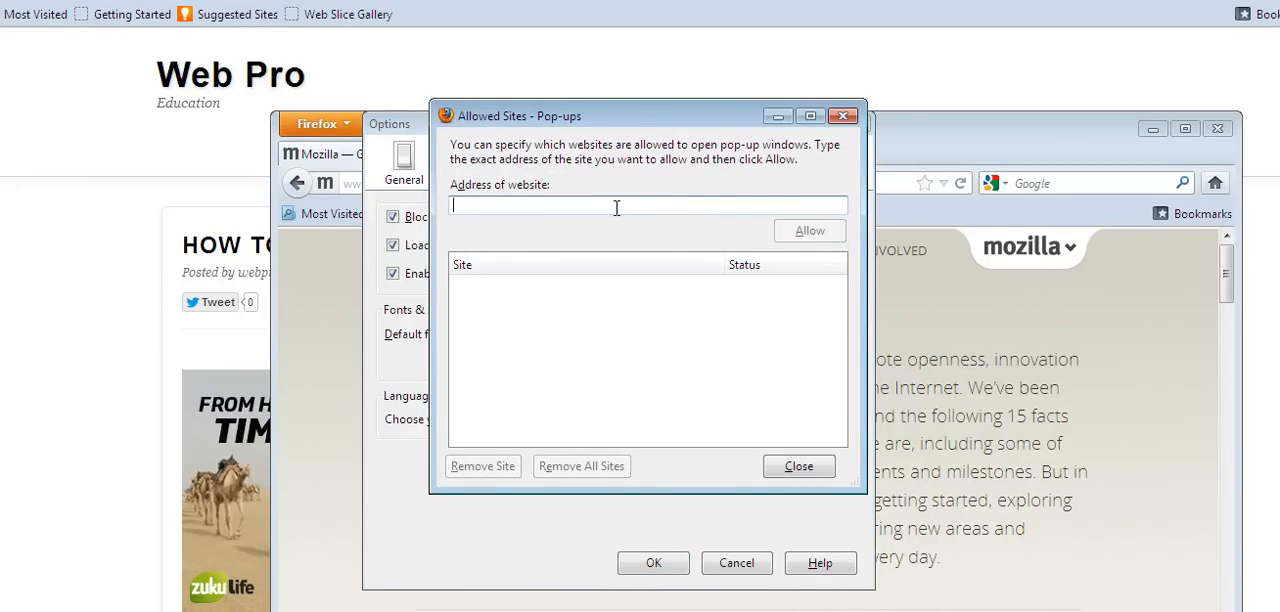
mouse_move(576, 210)
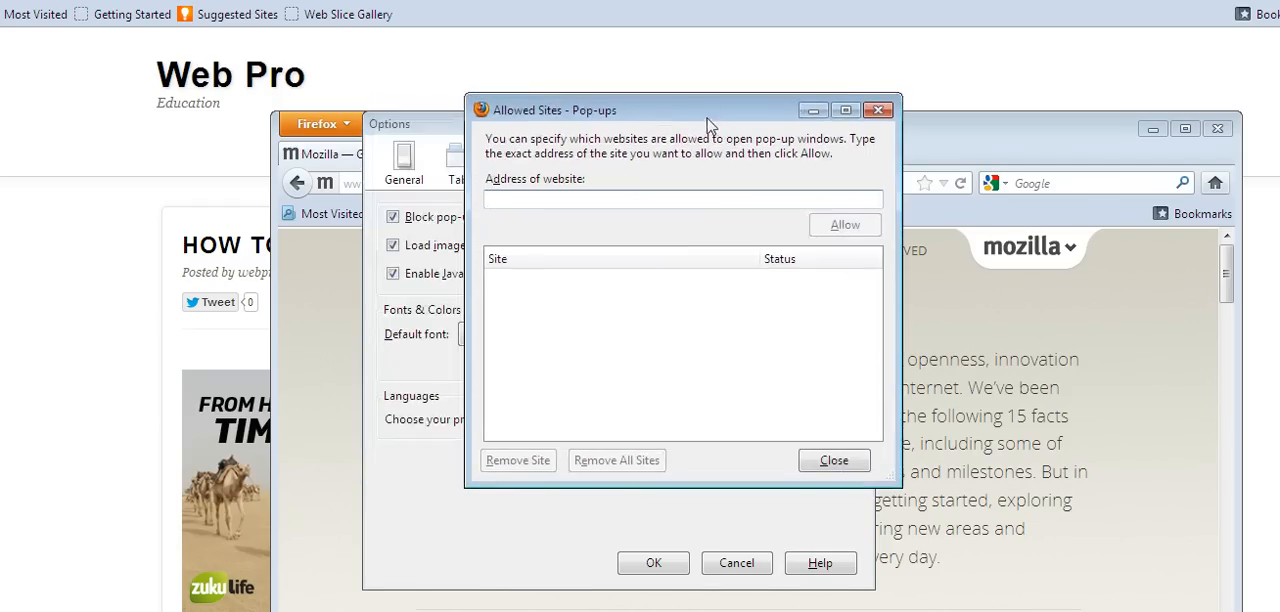
click(832, 460)
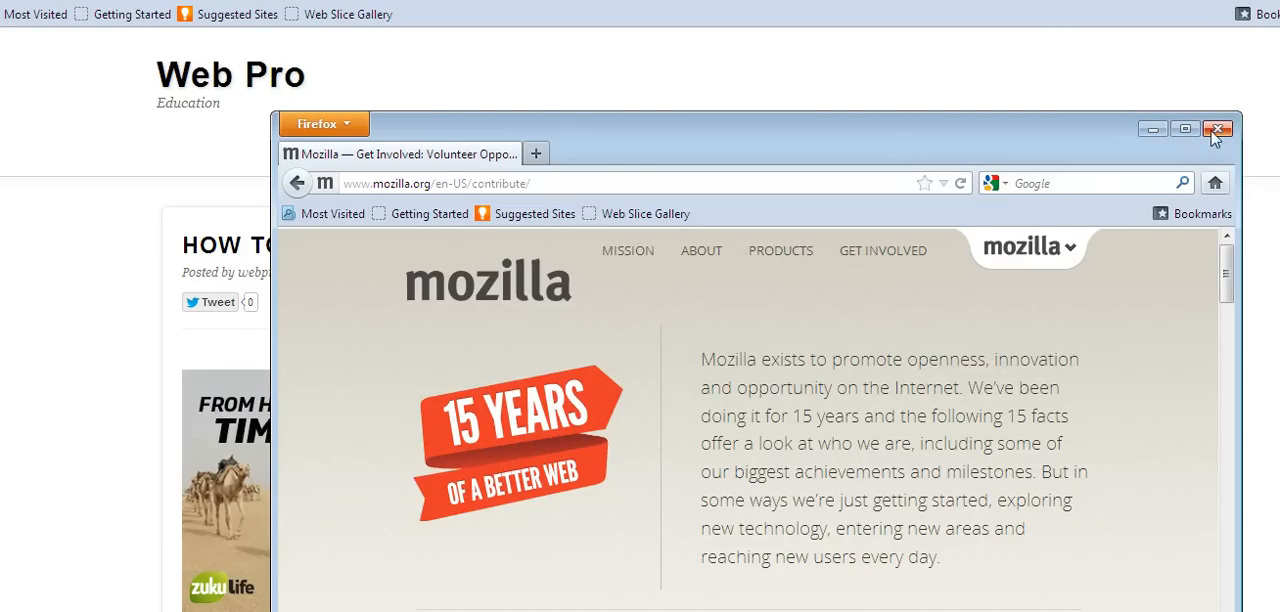
Step: Close Firefox and bring up Chrome's Customize and control menu toward Settings
click(1216, 128)
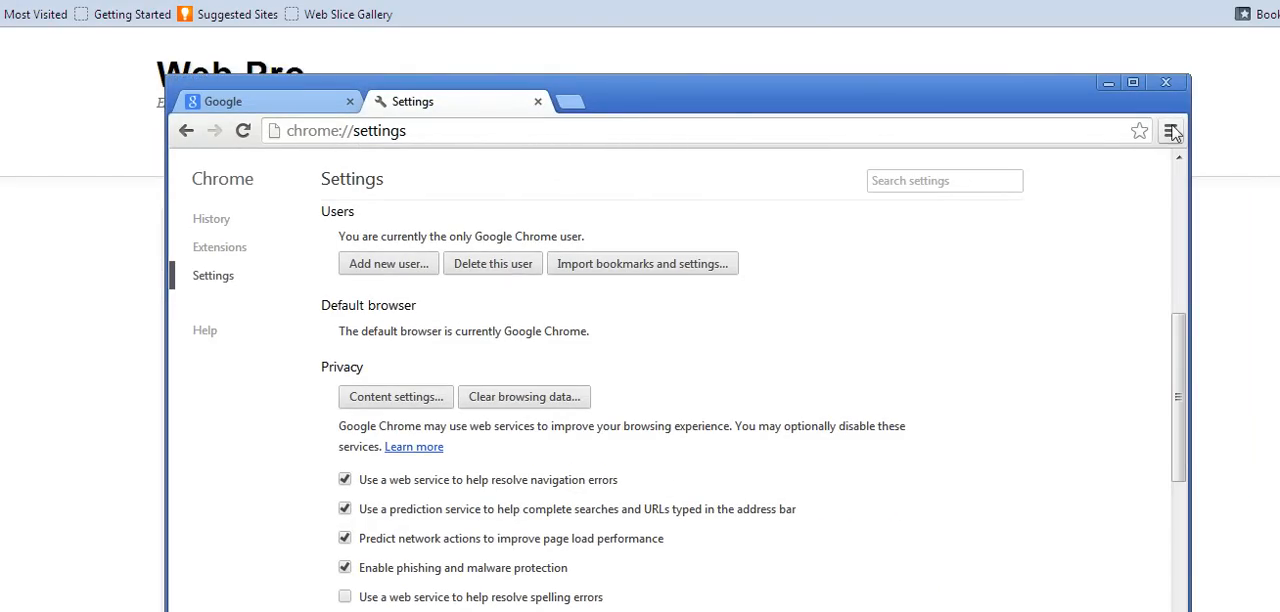
mouse_move(1172, 132)
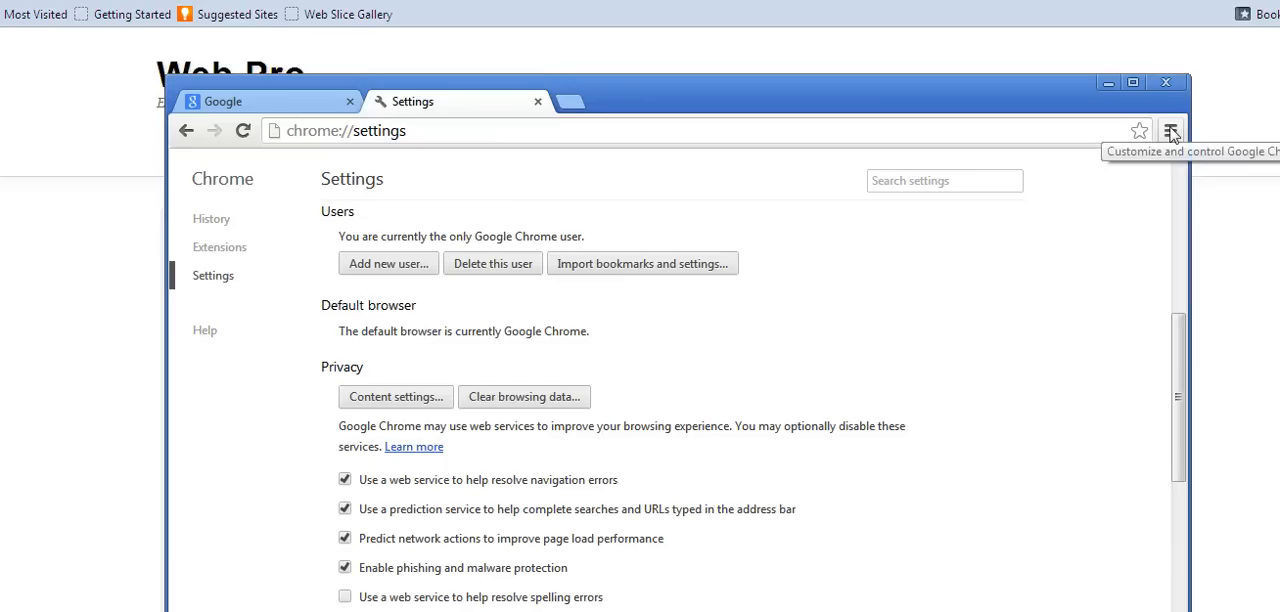
click(1170, 132)
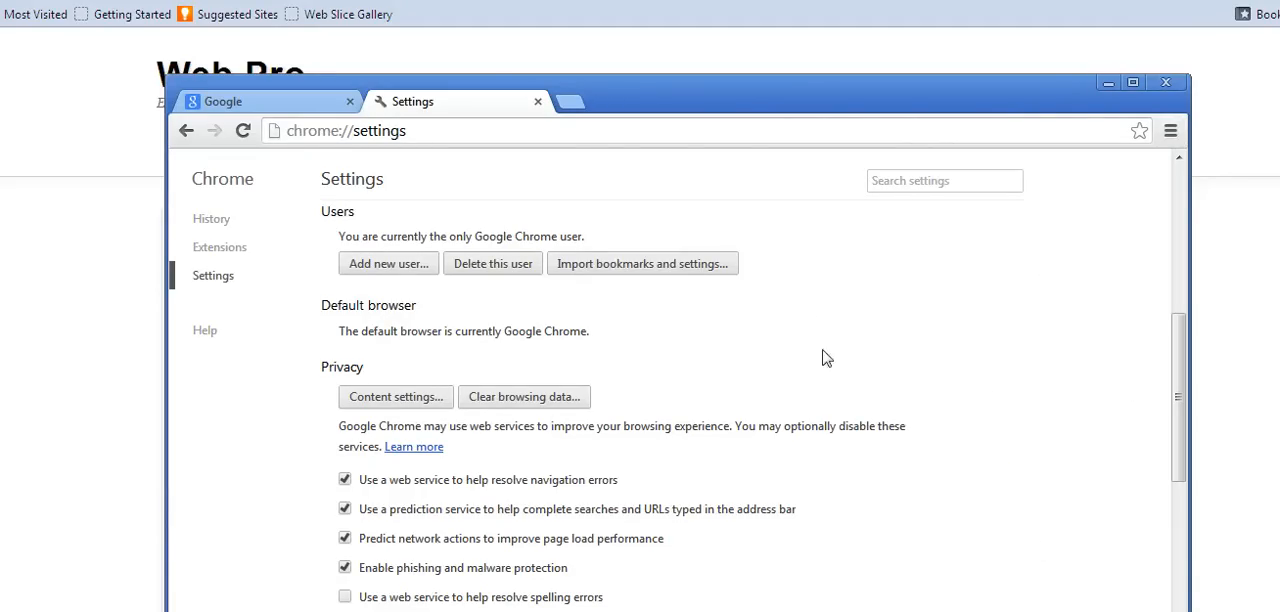
mouse_move(696, 196)
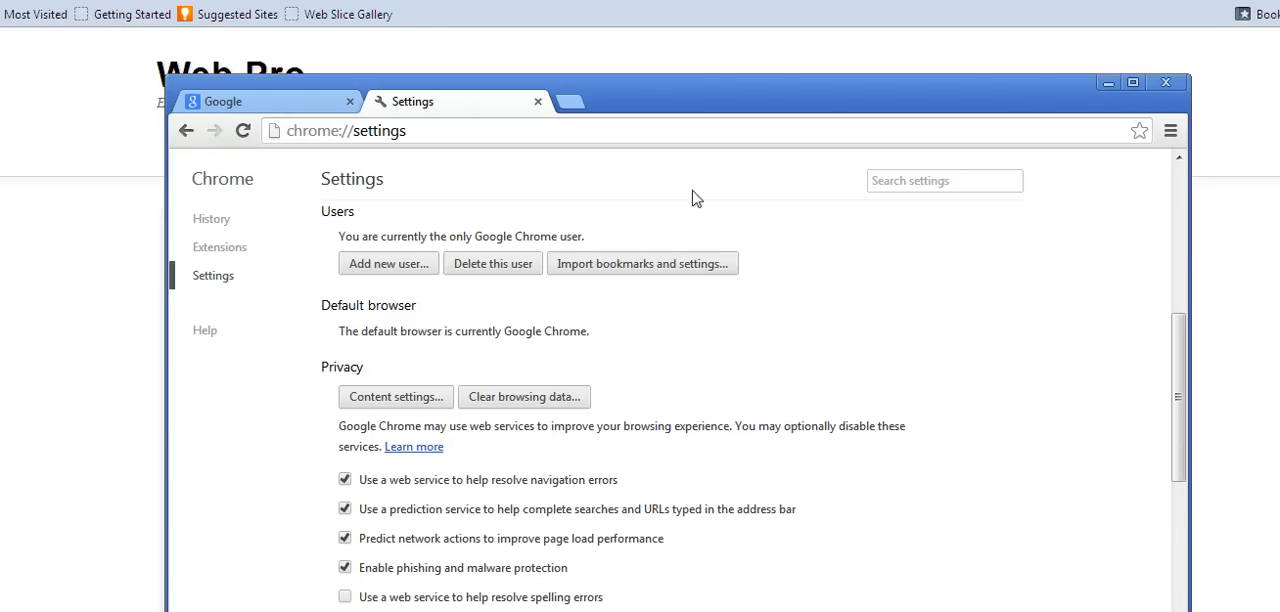
scroll(down, 3)
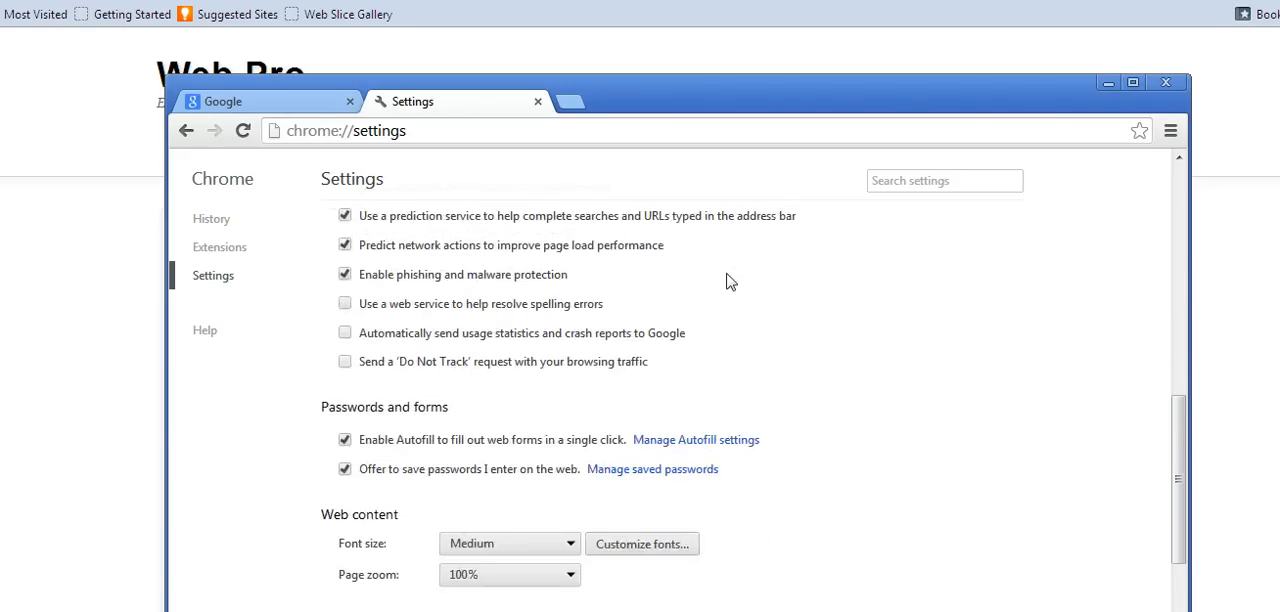
scroll(down, 3)
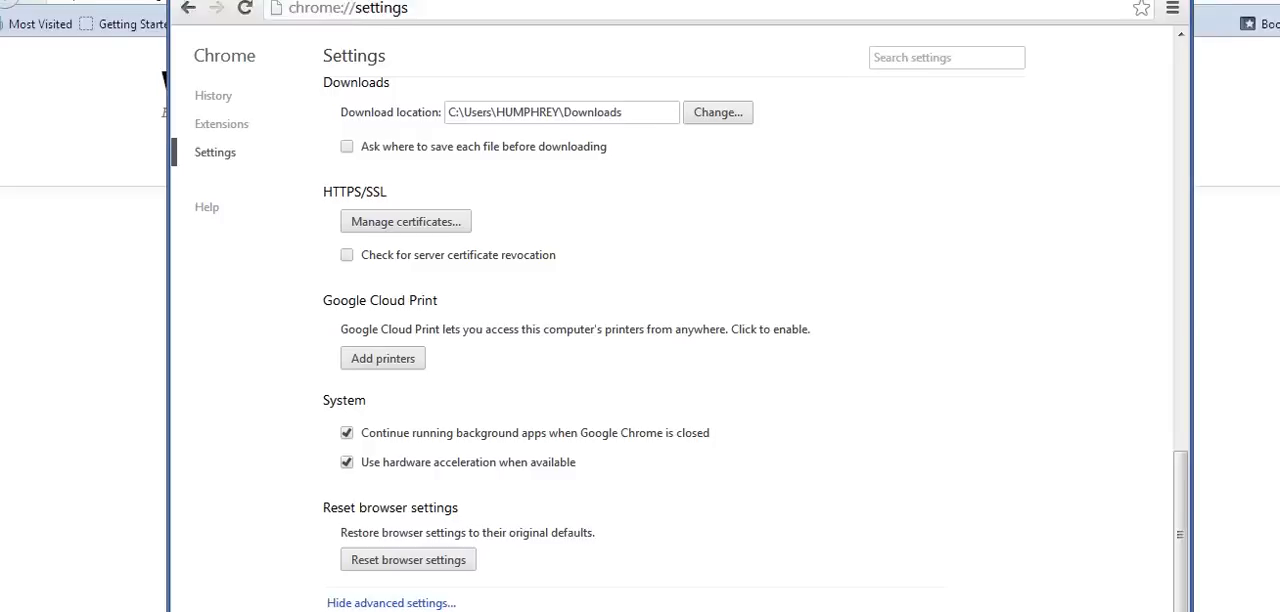
scroll(down, 3)
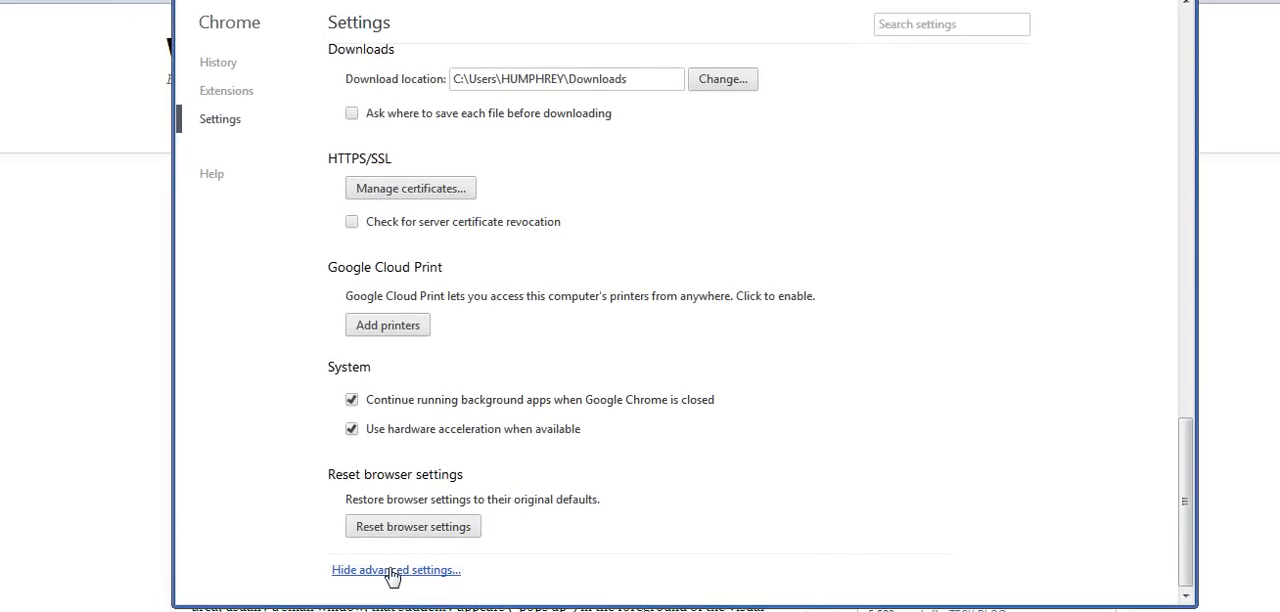
mouse_move(436, 572)
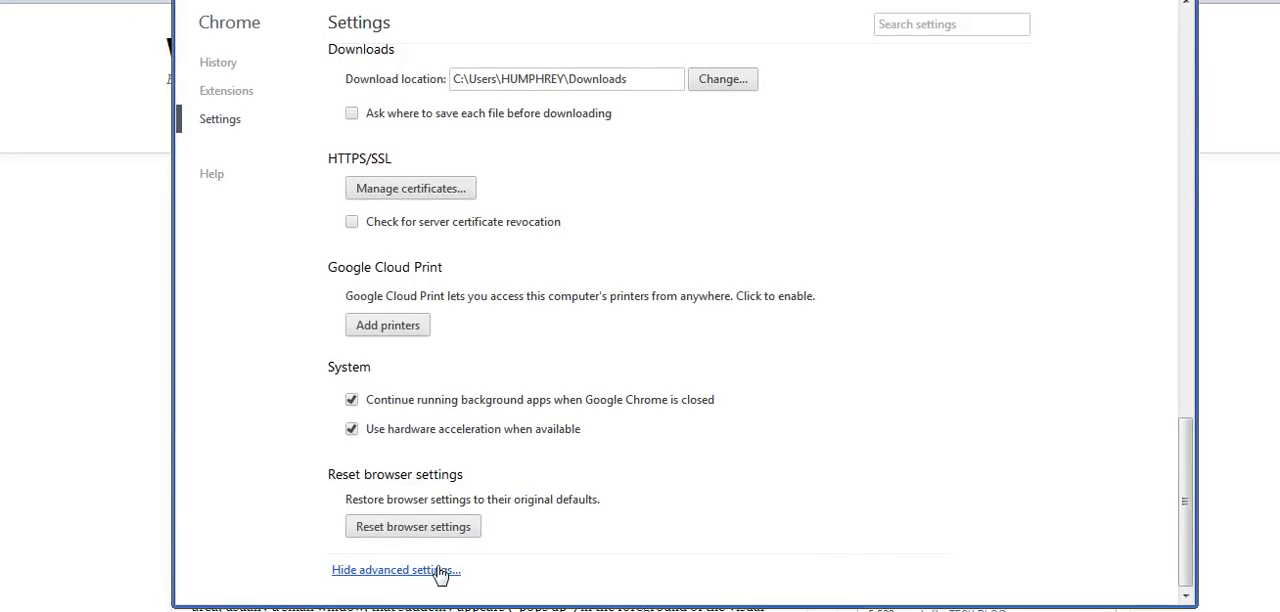
mouse_move(398, 578)
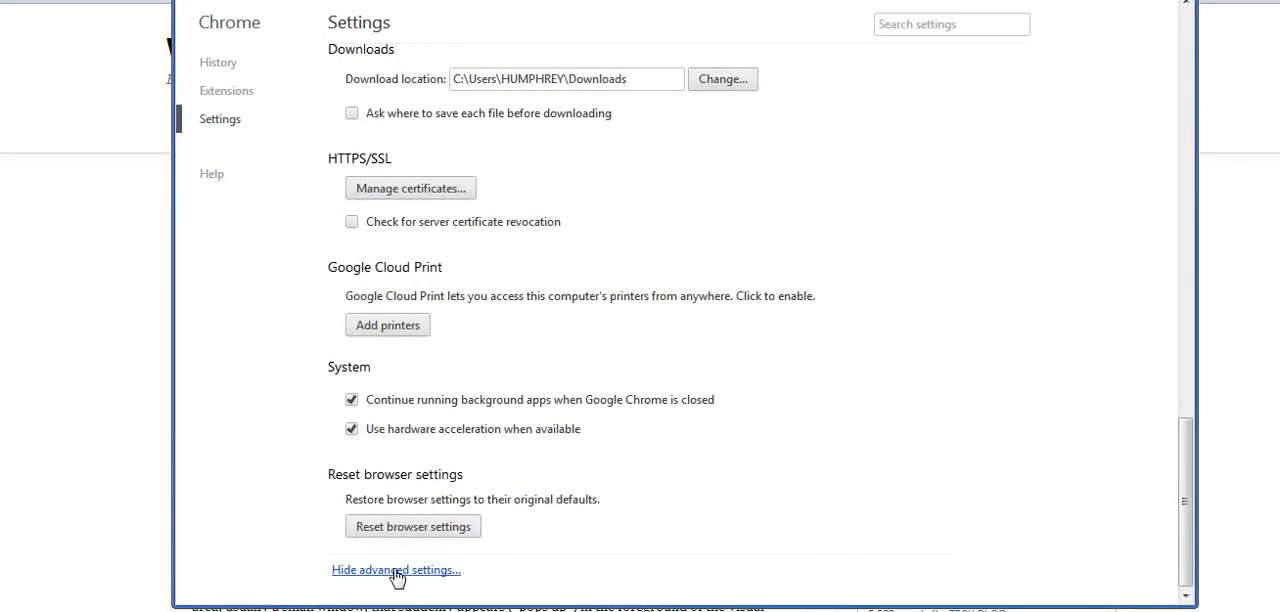
click(396, 568)
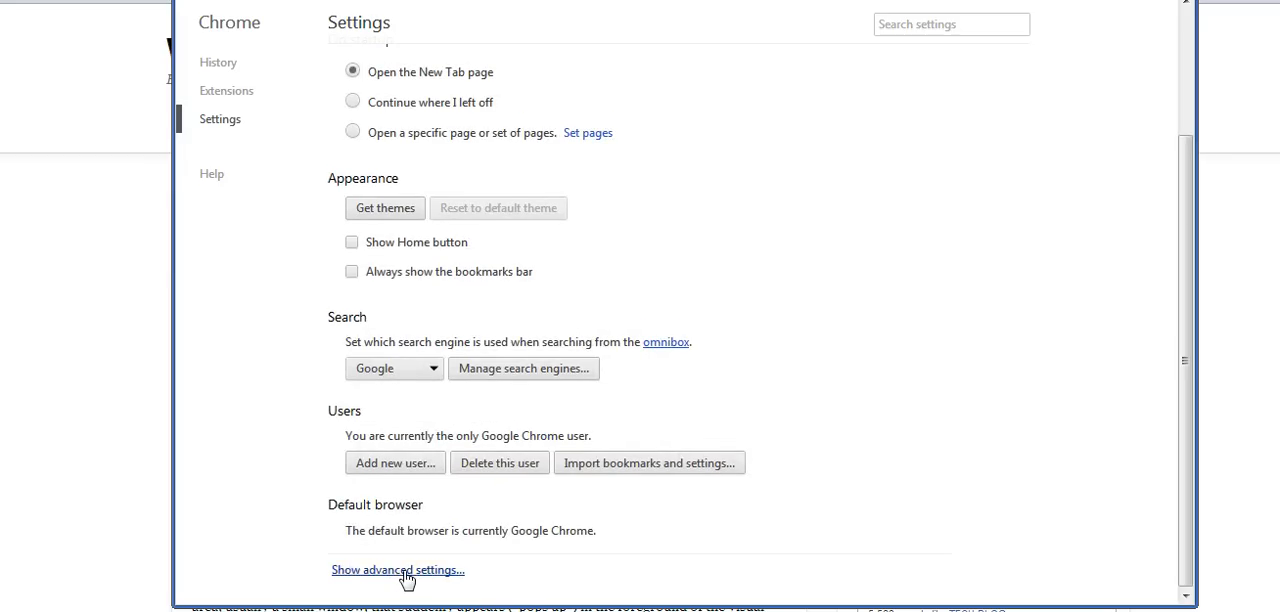
click(396, 570)
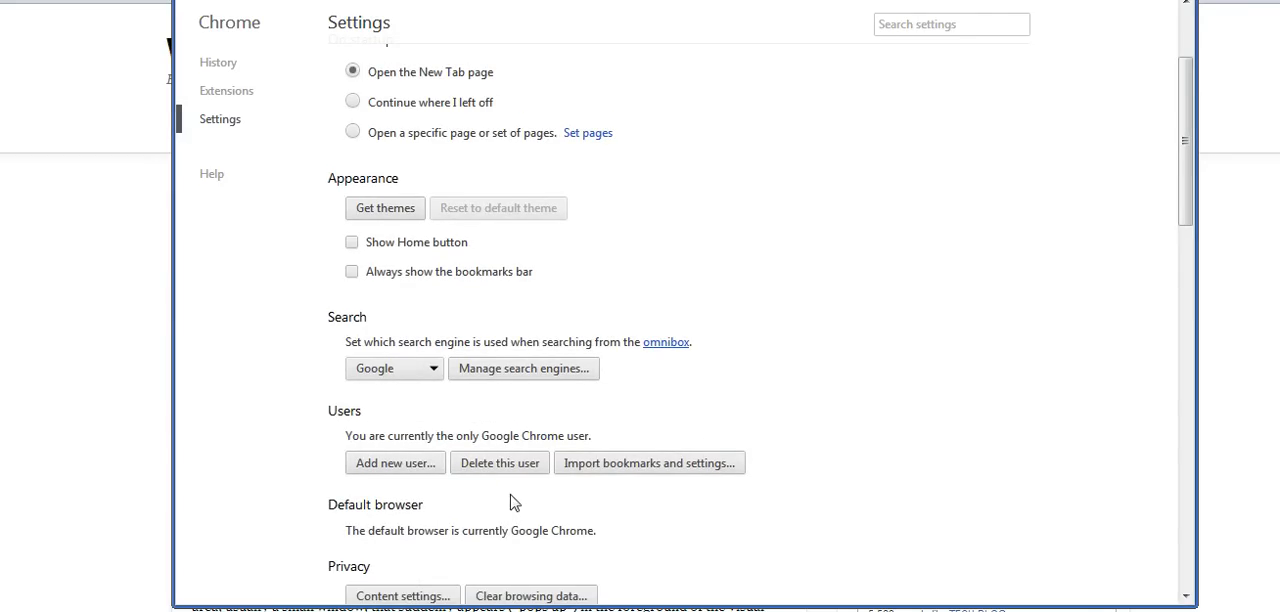
mouse_move(610, 382)
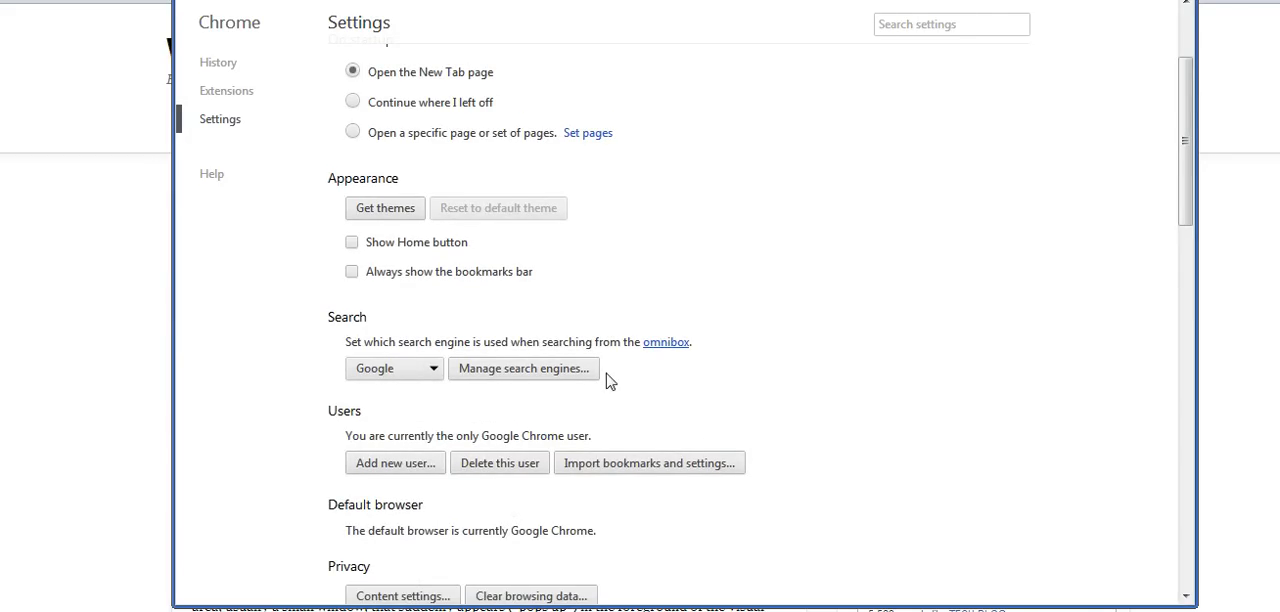
scroll(down, 3)
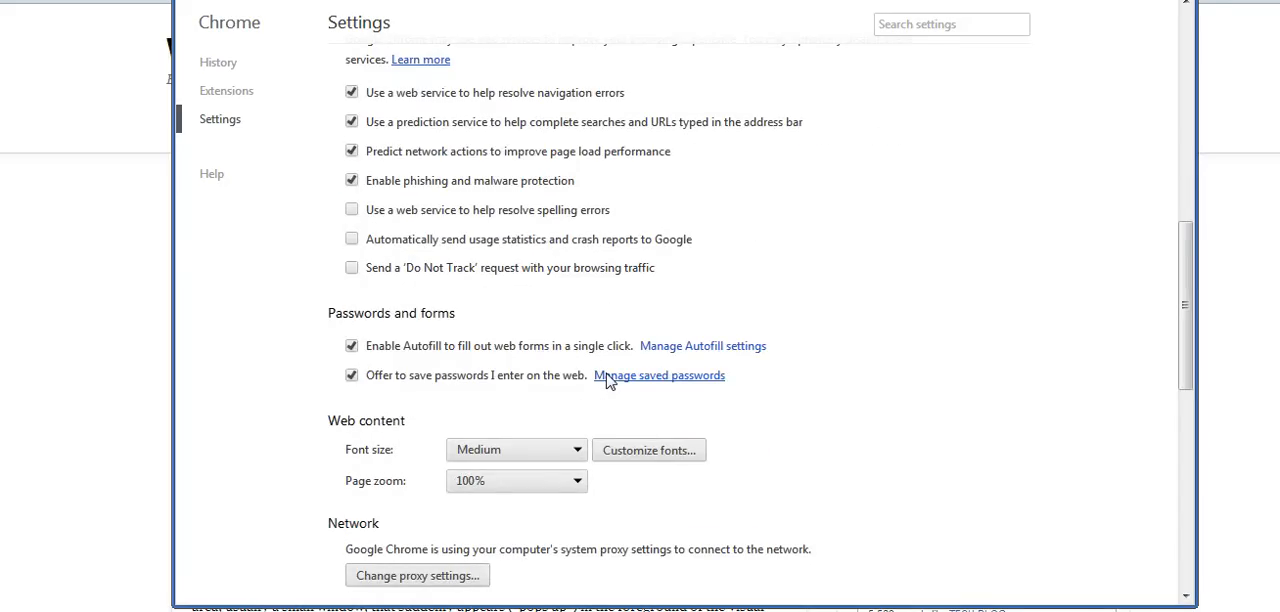
scroll(down, 3)
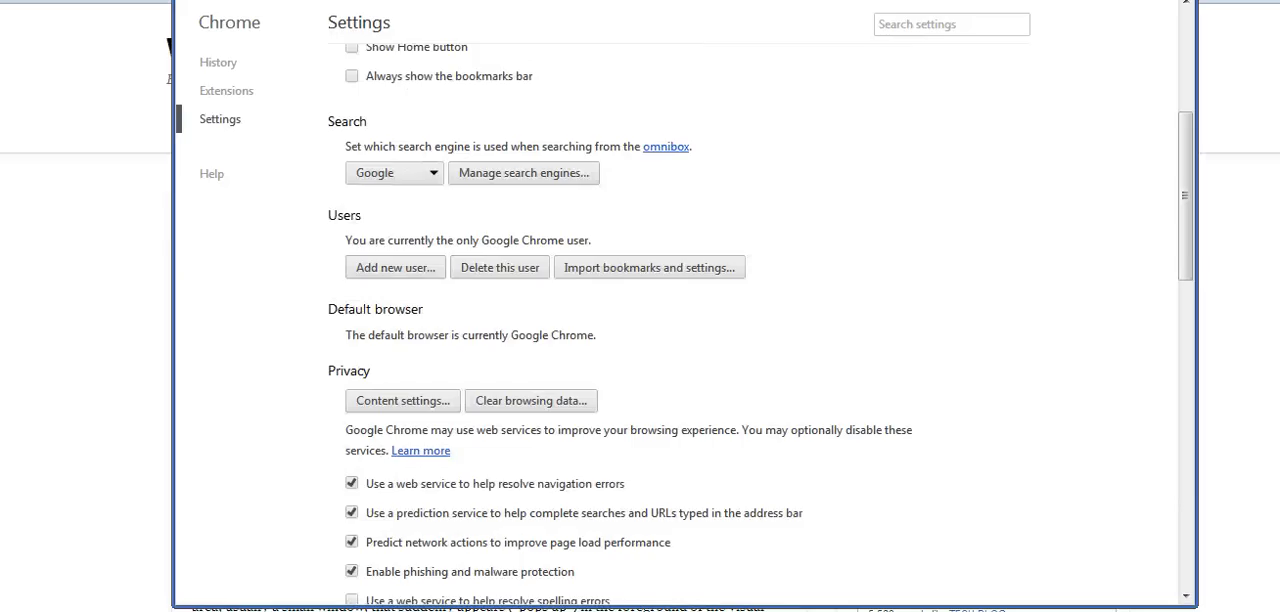
mouse_move(828, 348)
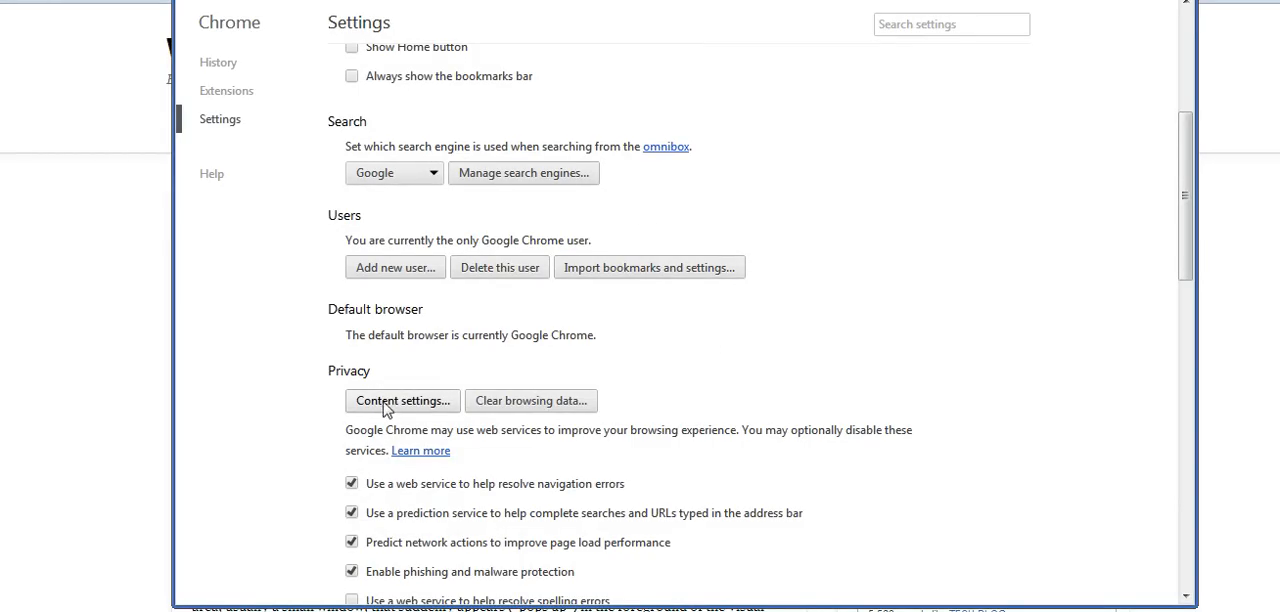
Step: Show Chrome's Content settings with pop-ups not allowed on any site
click(402, 400)
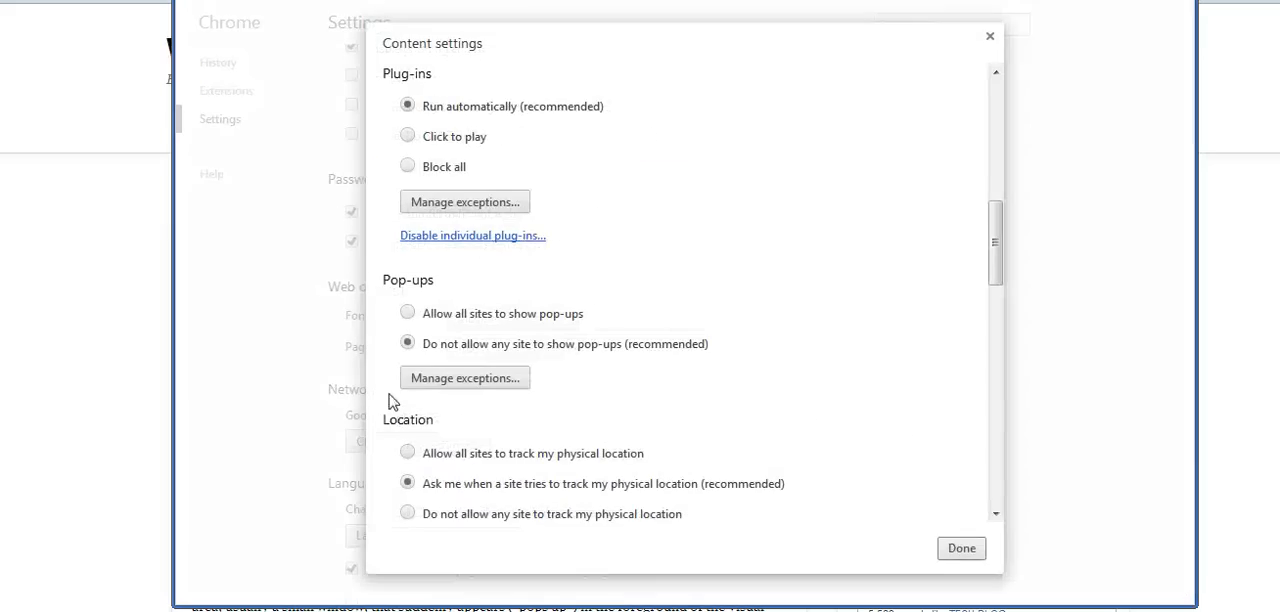
mouse_move(456, 70)
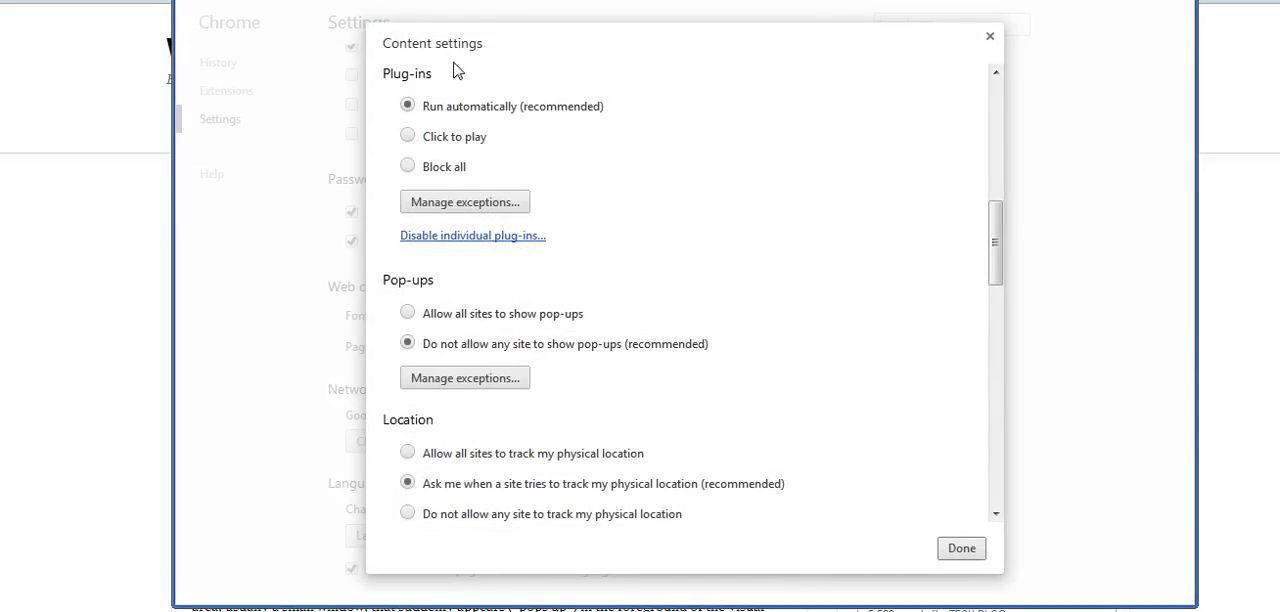
mouse_move(512, 358)
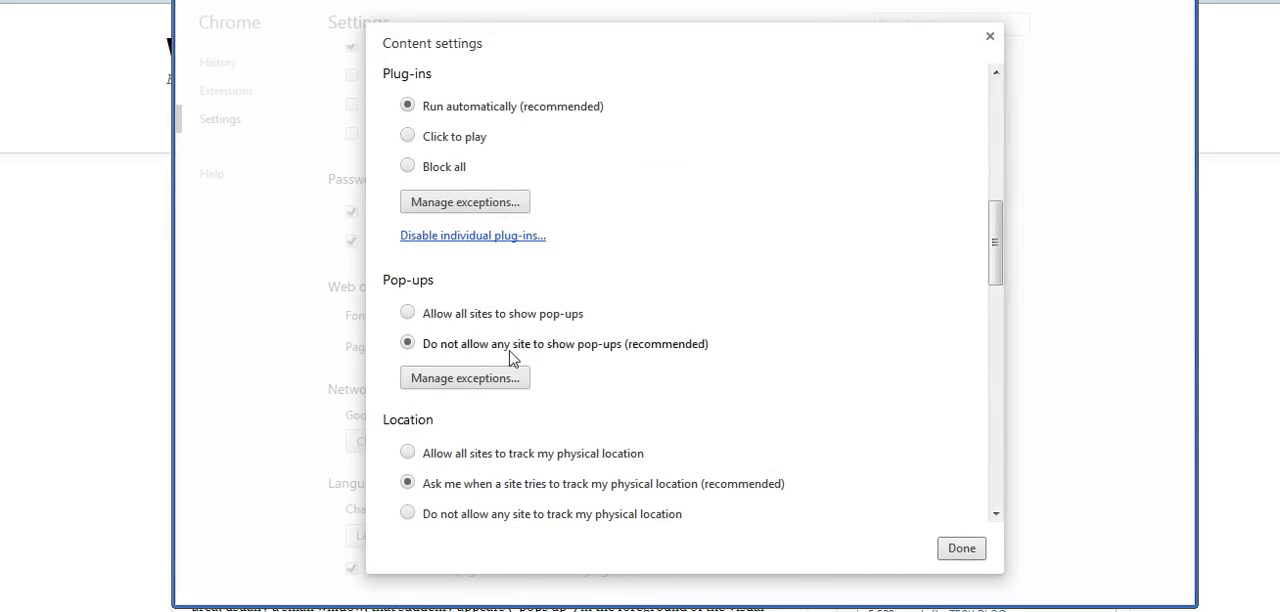
mouse_move(428, 330)
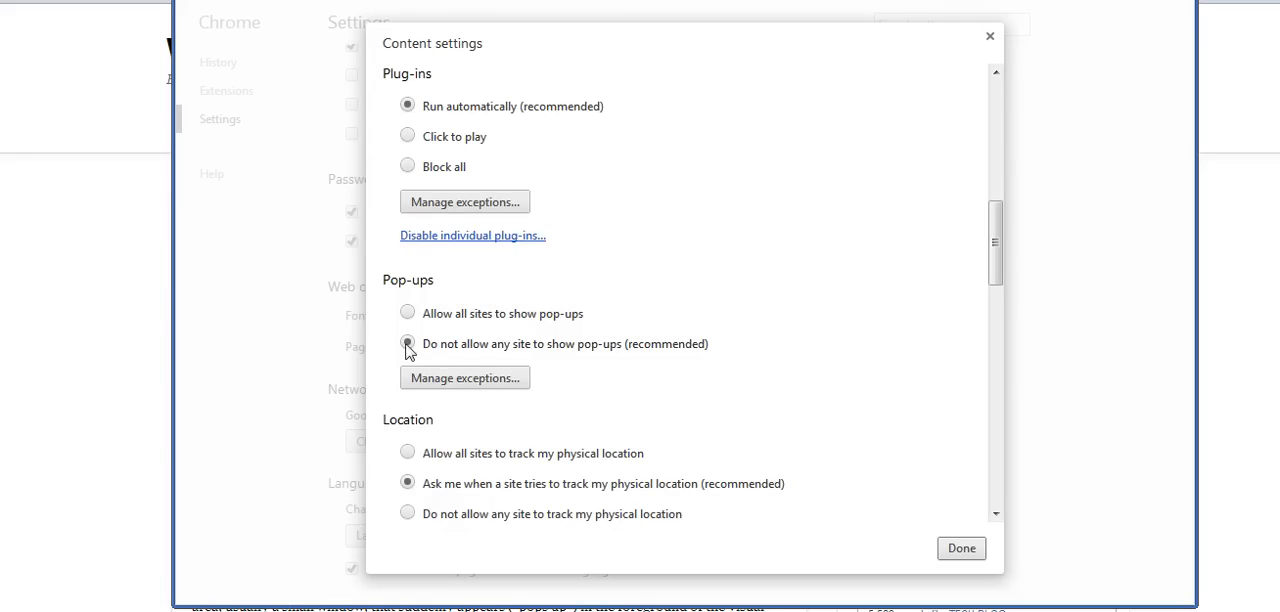
mouse_move(536, 352)
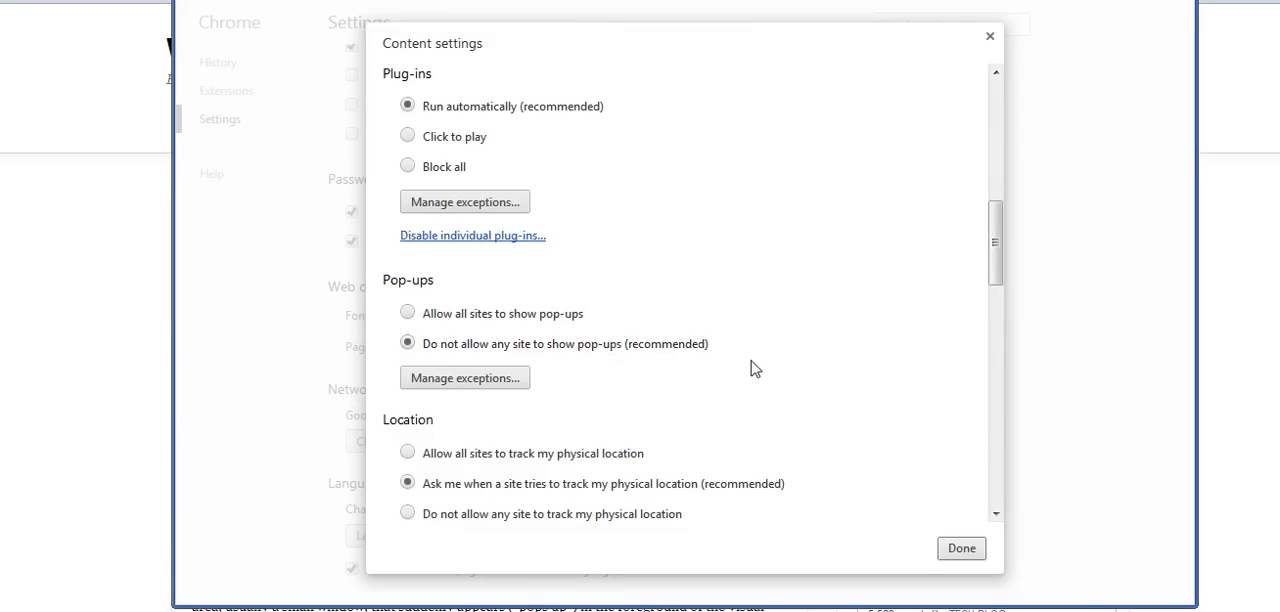
mouse_move(744, 372)
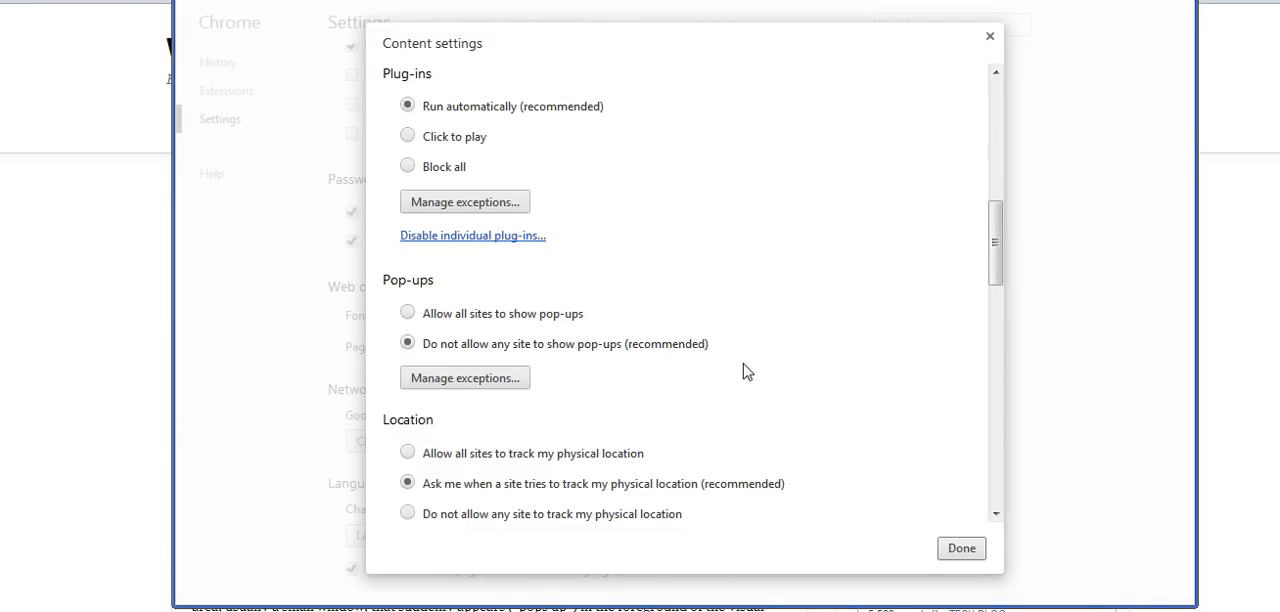
mouse_move(504, 338)
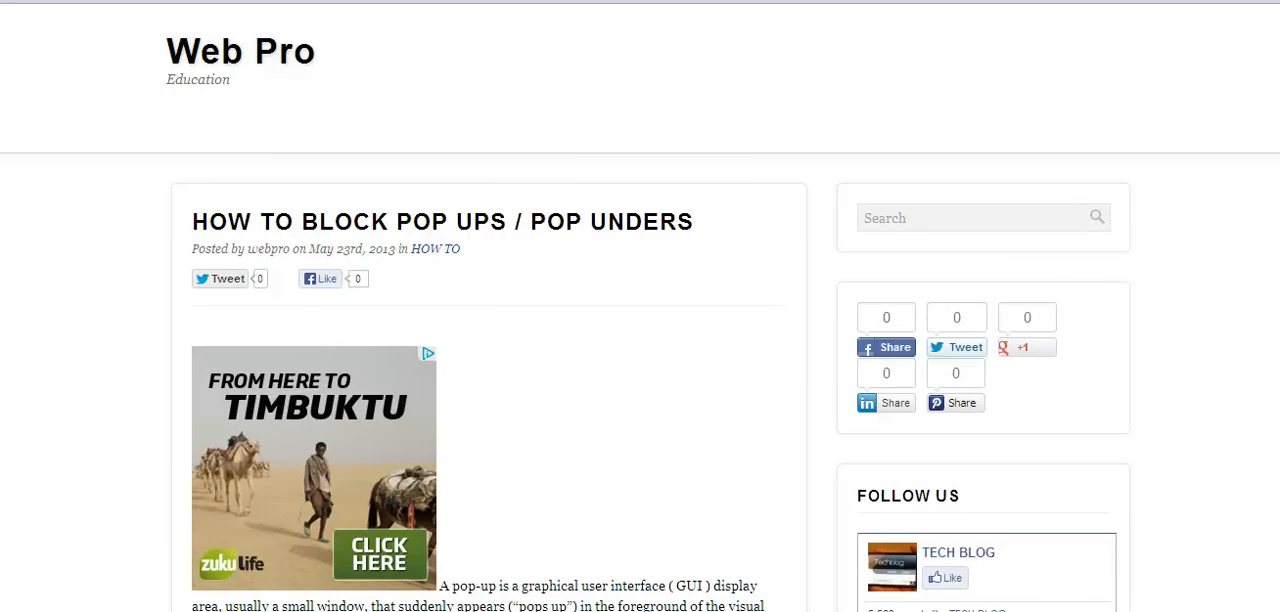
mouse_move(764, 312)
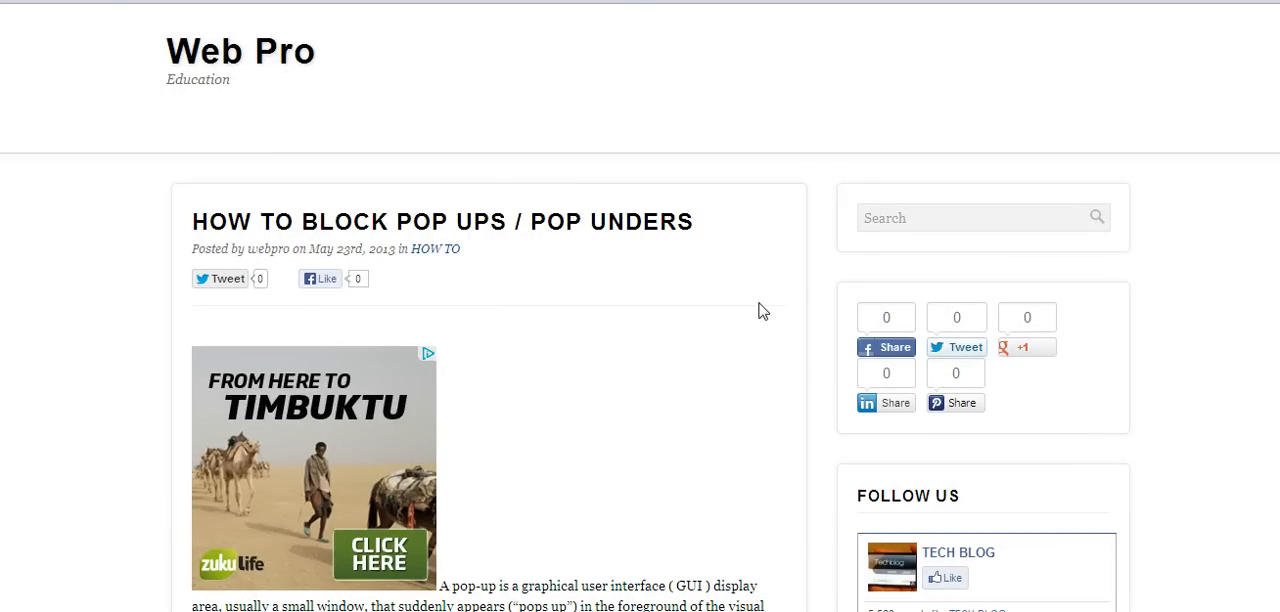
mouse_move(756, 306)
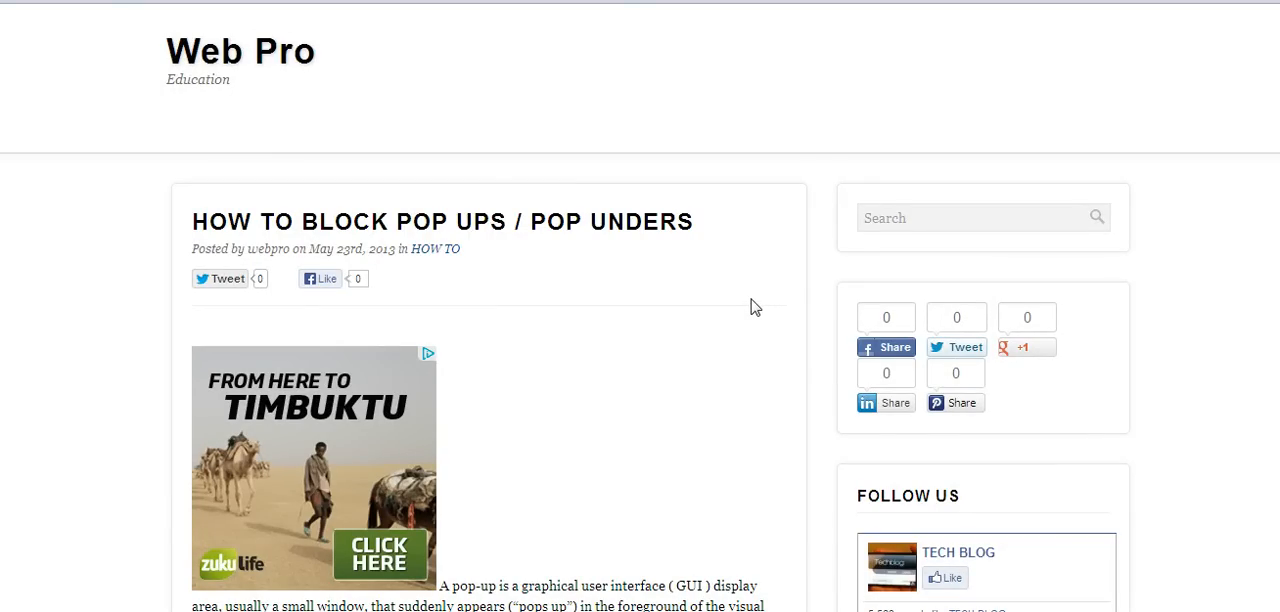
mouse_move(330, 578)
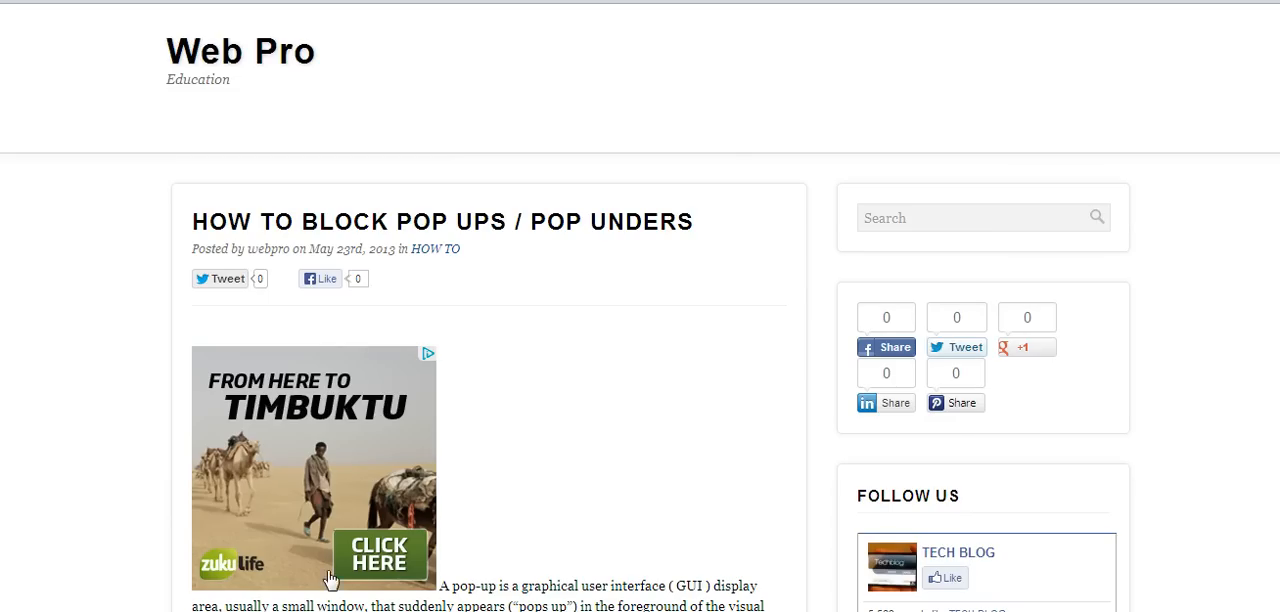